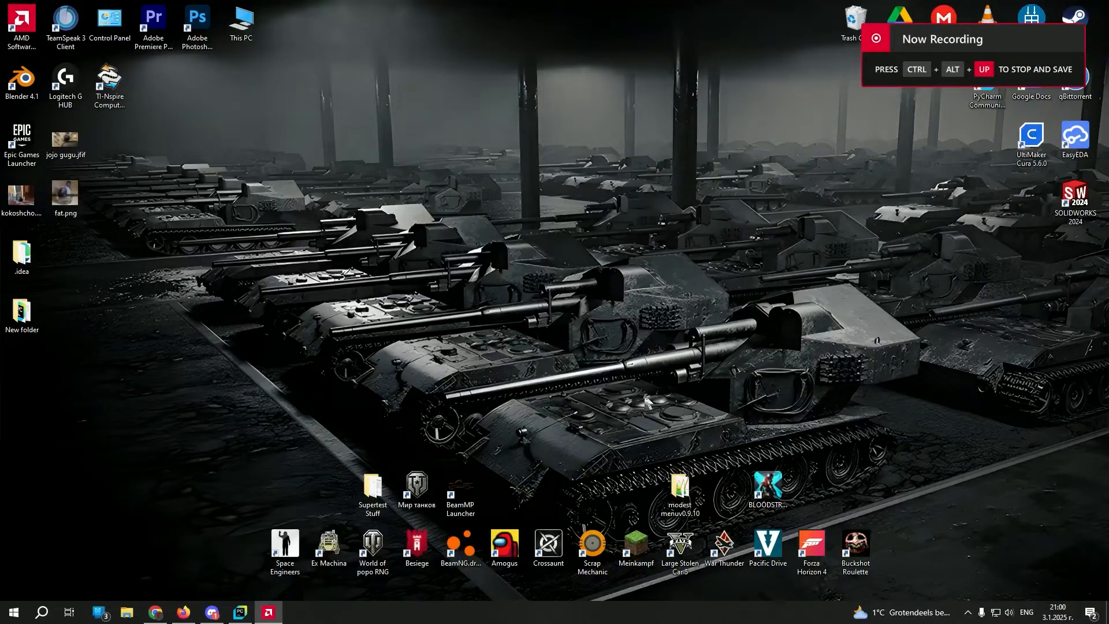
{"action": "mouse_move", "coordinate": [453, 381]}
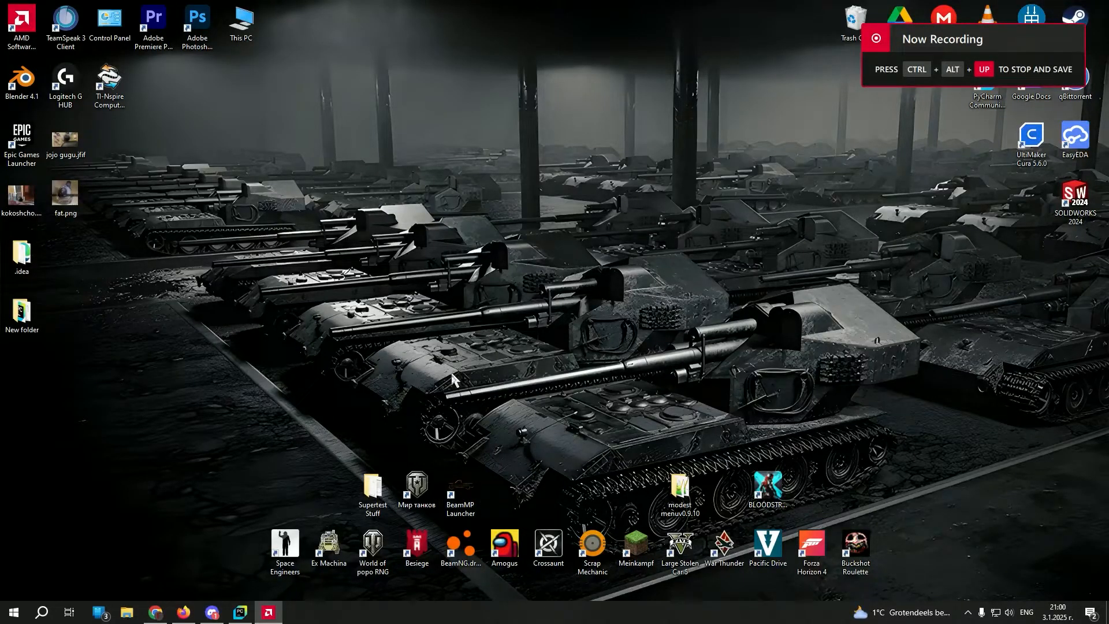
Show the context menu for the World of popo RNG desktop shortcut
{"action": "left_click", "coordinate": [372, 488]}
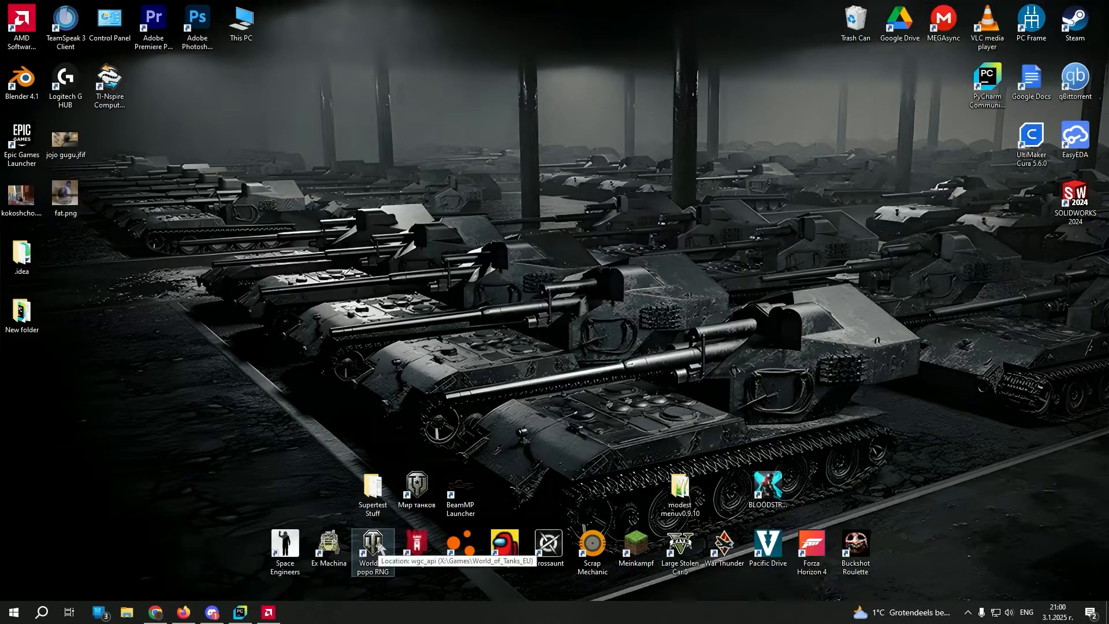
{"action": "right_click", "coordinate": [373, 551]}
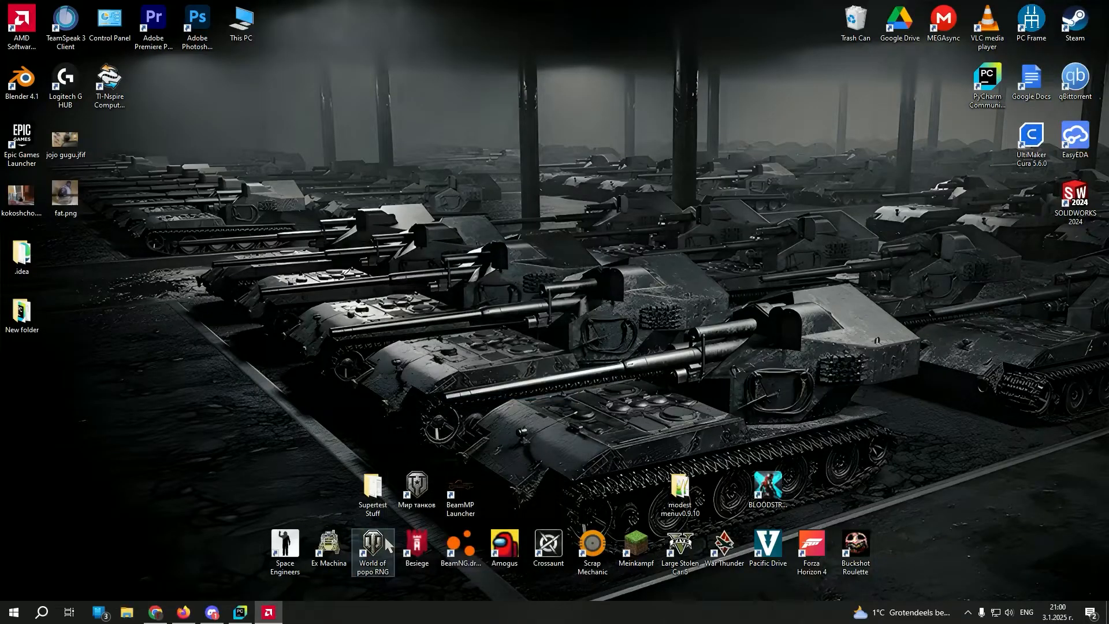
{"action": "right_click", "coordinate": [373, 552]}
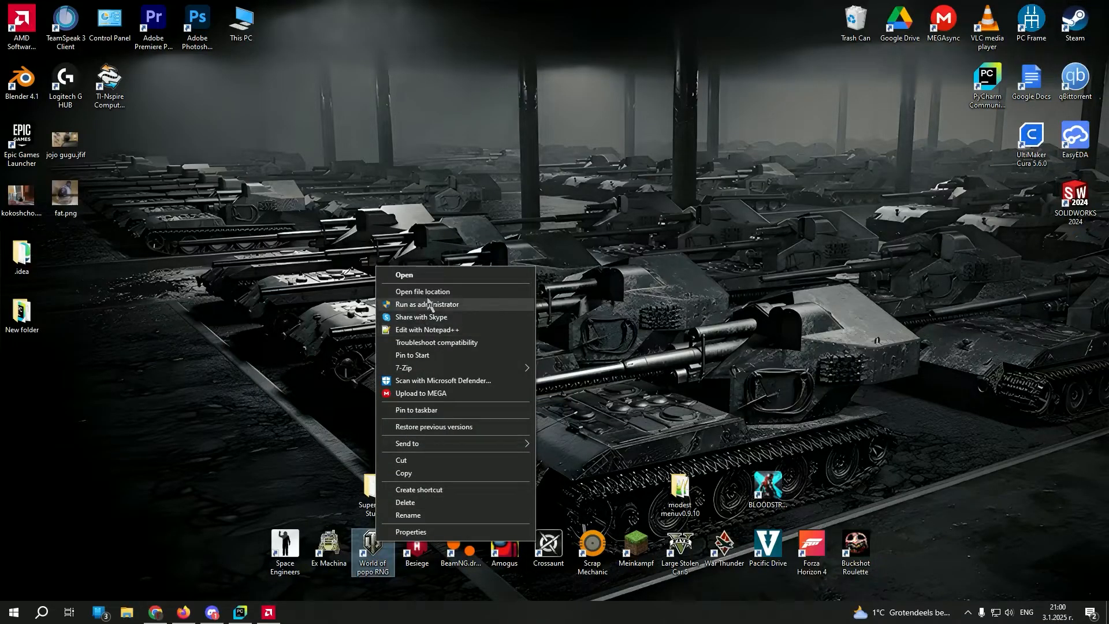
Copy the EU client's 200 lc_messages files into World_of_Tanks_RU\res\text\ru\lc_messages
{"action": "left_click", "coordinate": [421, 290]}
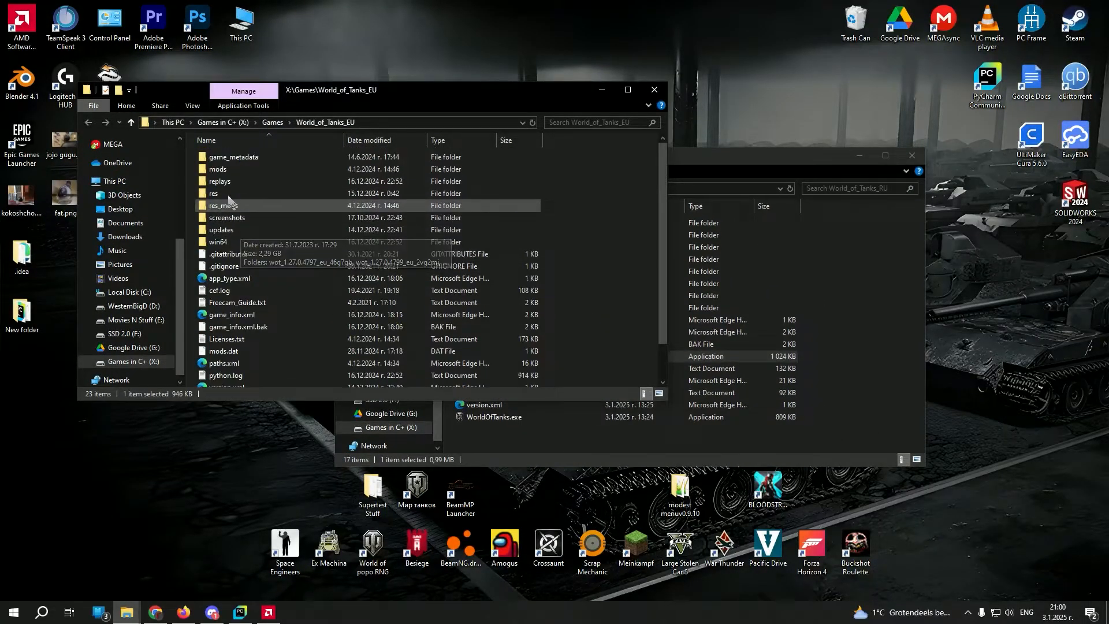
{"action": "double_click", "coordinate": [213, 193]}
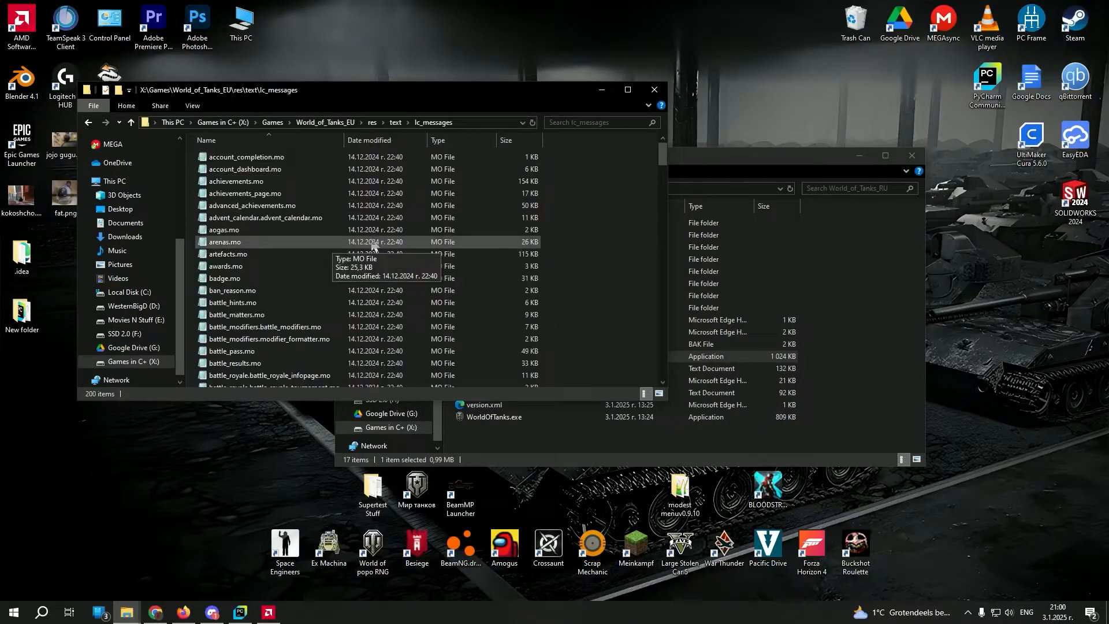
{"action": "key", "text": "ctrl+a"}
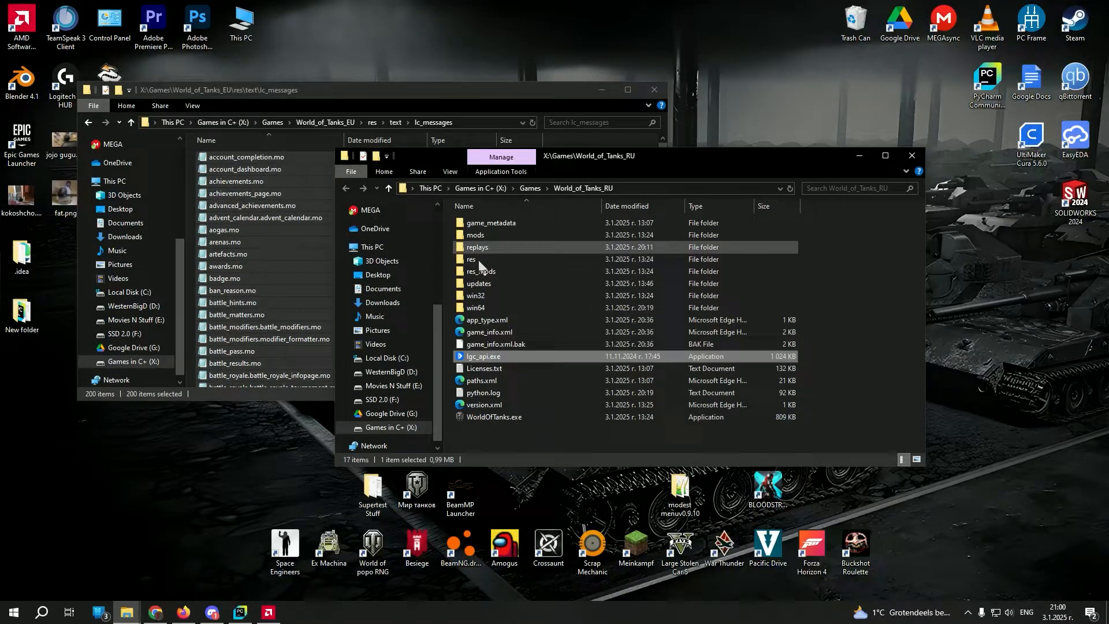
{"action": "double_click", "coordinate": [472, 259]}
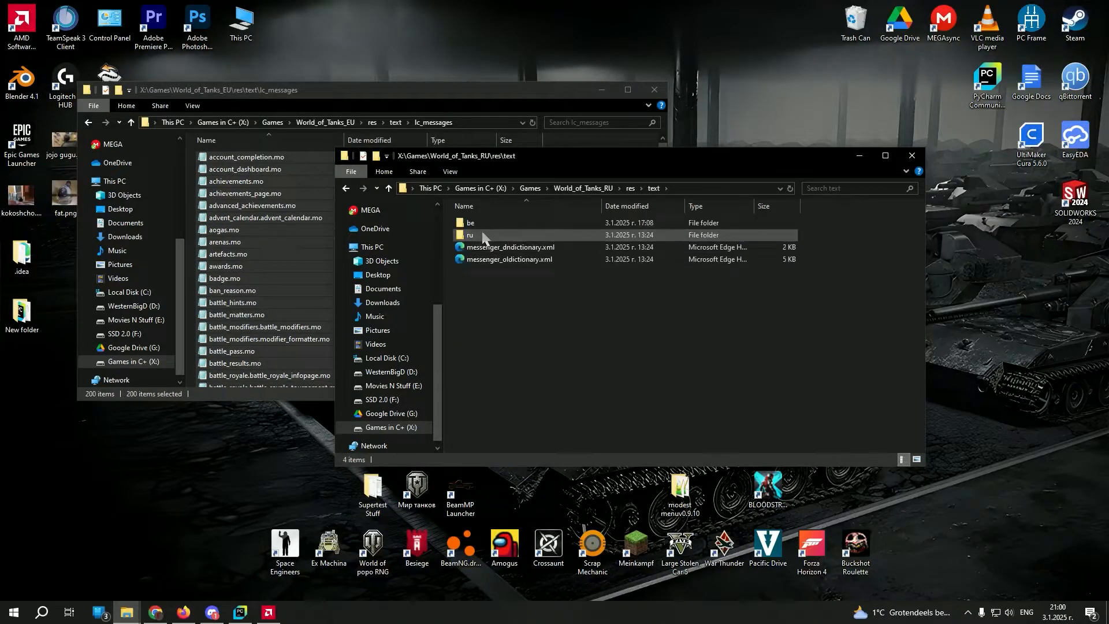
{"action": "double_click", "coordinate": [469, 234]}
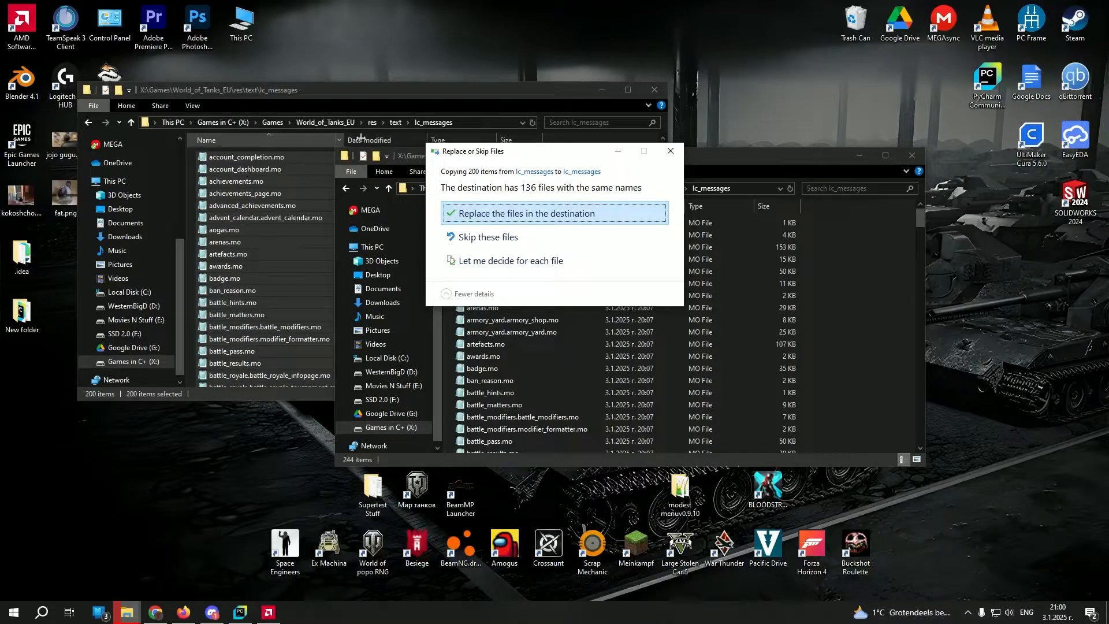
Replace the 136 duplicate files, then confirm lc_messages holds 200 files in Properties
{"action": "left_click", "coordinate": [526, 213]}
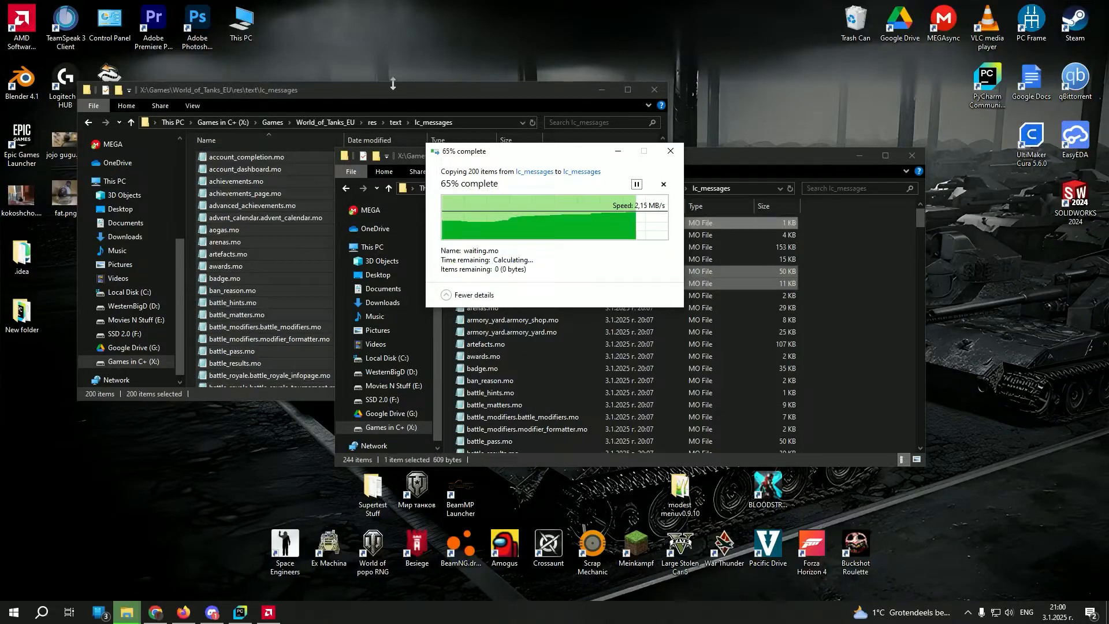
{"action": "right_click", "coordinate": [218, 156]}
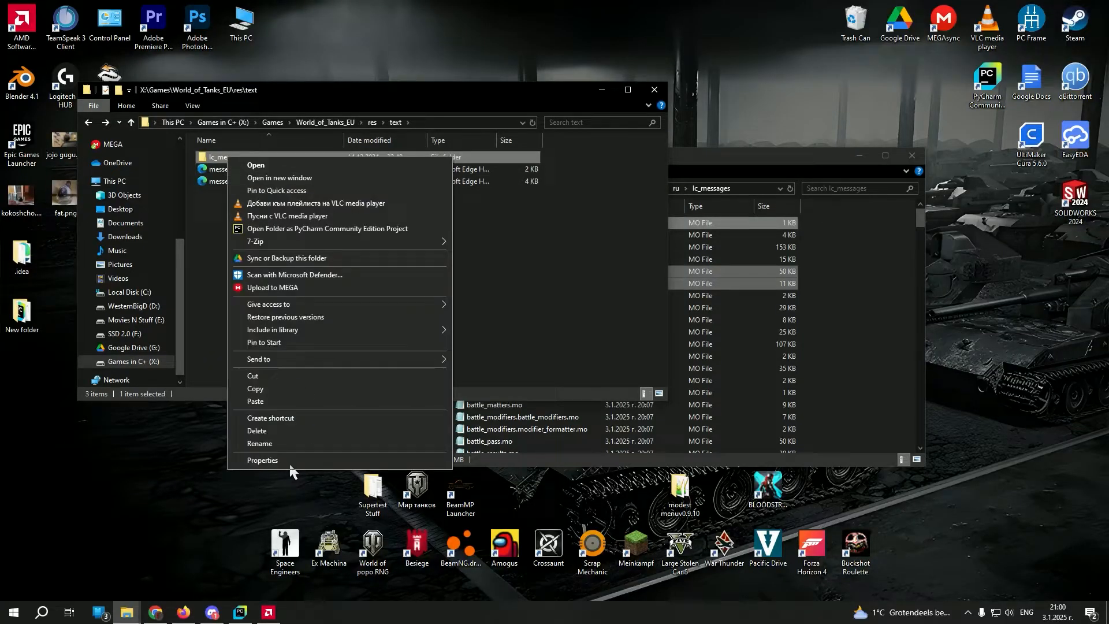
{"action": "left_click", "coordinate": [262, 460]}
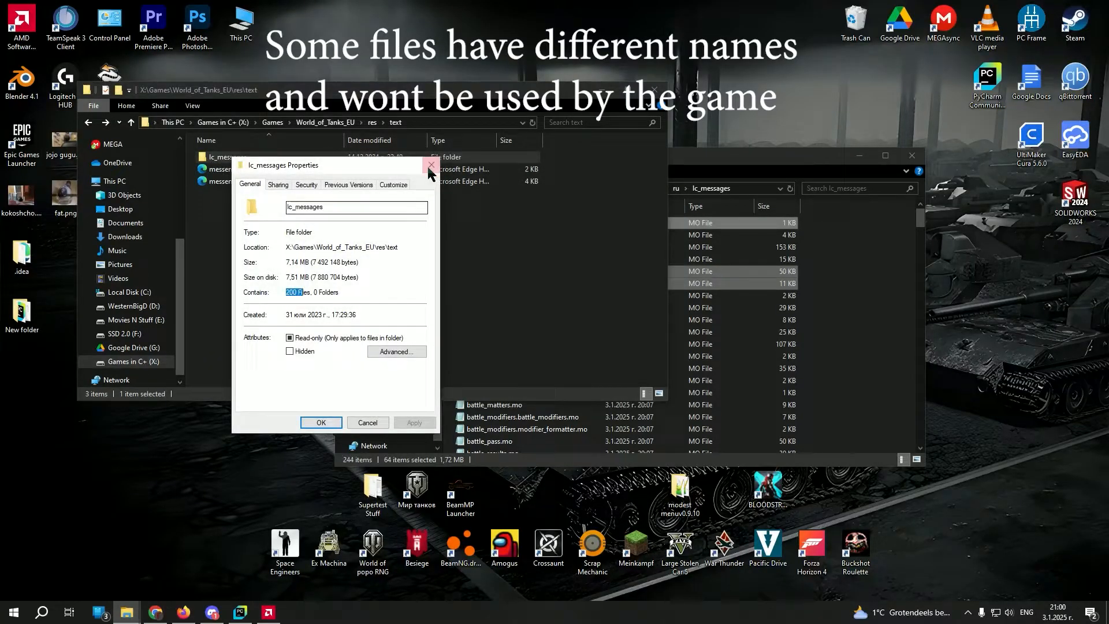
{"action": "left_click", "coordinate": [430, 165]}
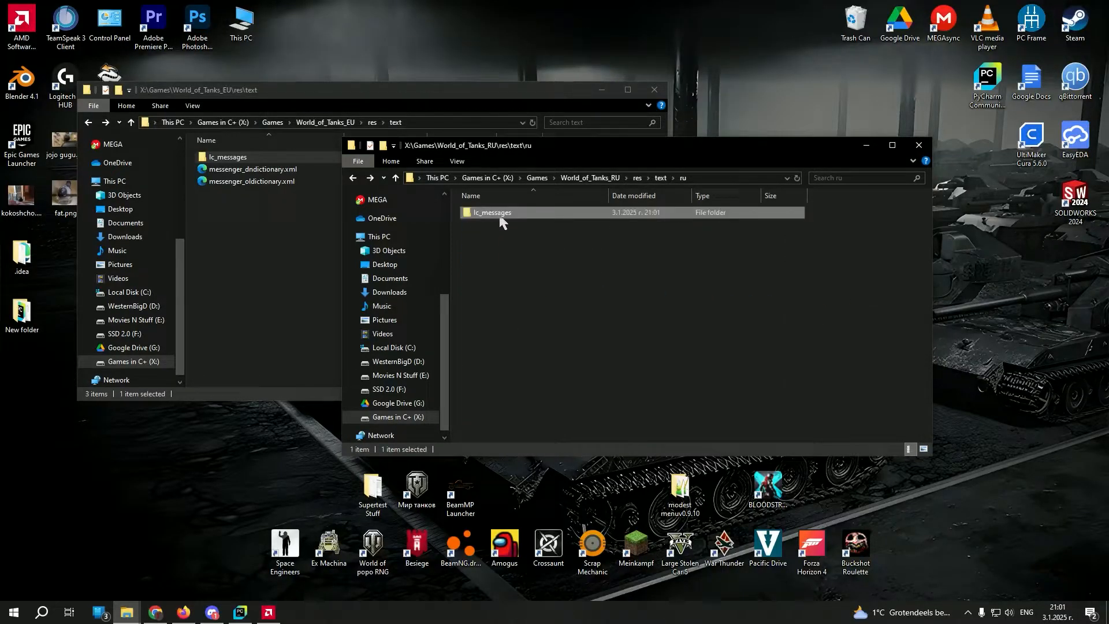
{"action": "left_click", "coordinate": [492, 212]}
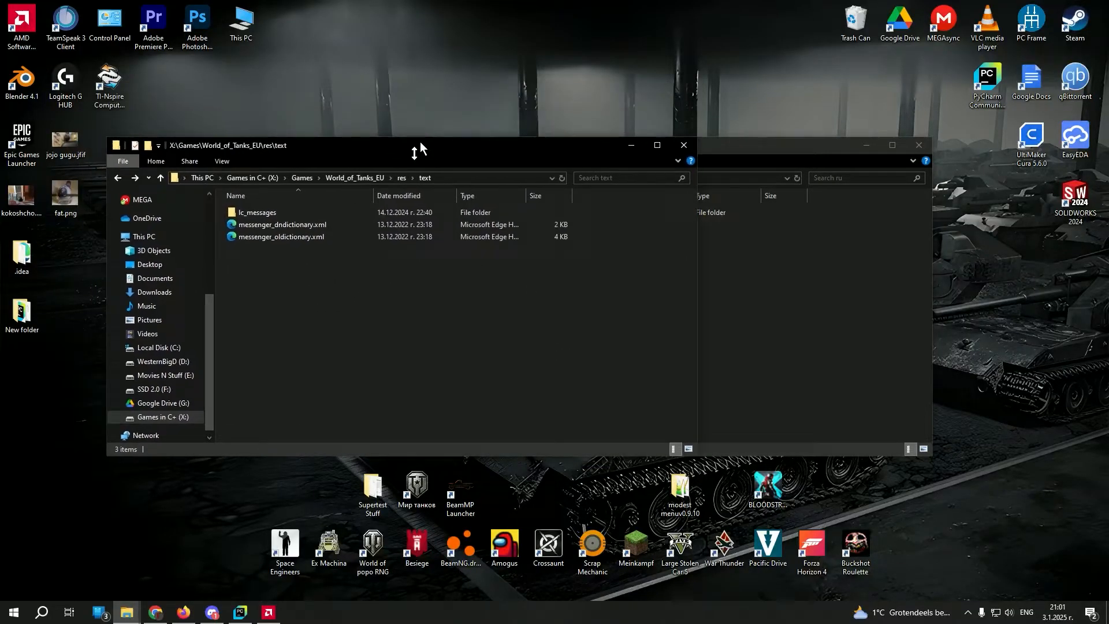
Open Desktop\New folder with Input_Mo, README and the WOT AutoTranslate project
{"action": "left_click", "coordinate": [22, 312]}
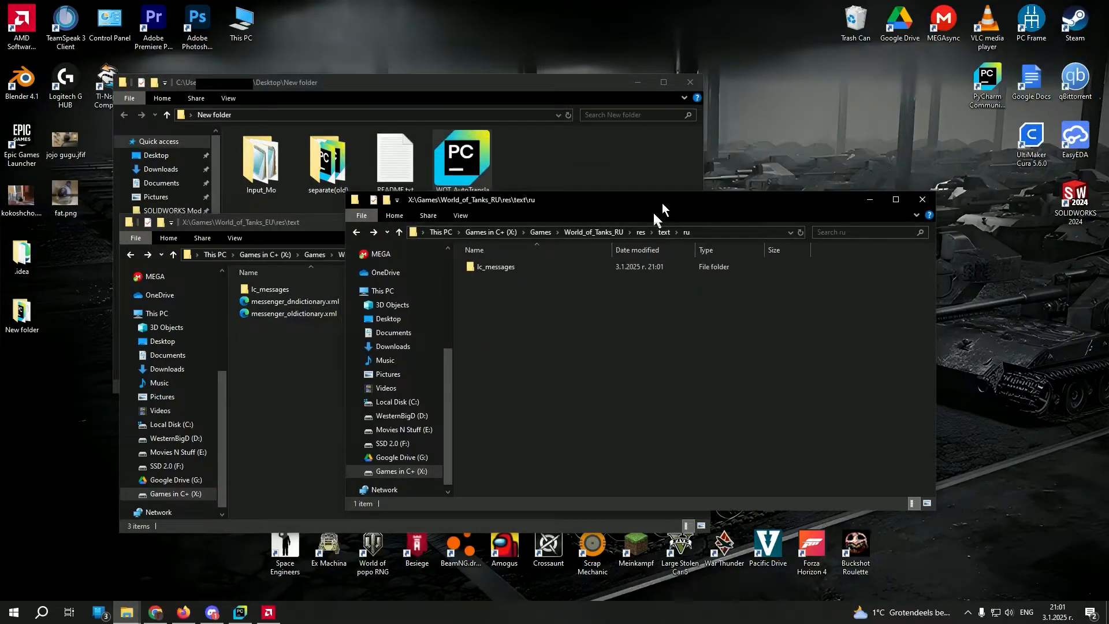
Compare the RU lc_messages folder with Input_Mo's 180 files, viewing the script, then return
{"action": "double_click", "coordinate": [495, 267]}
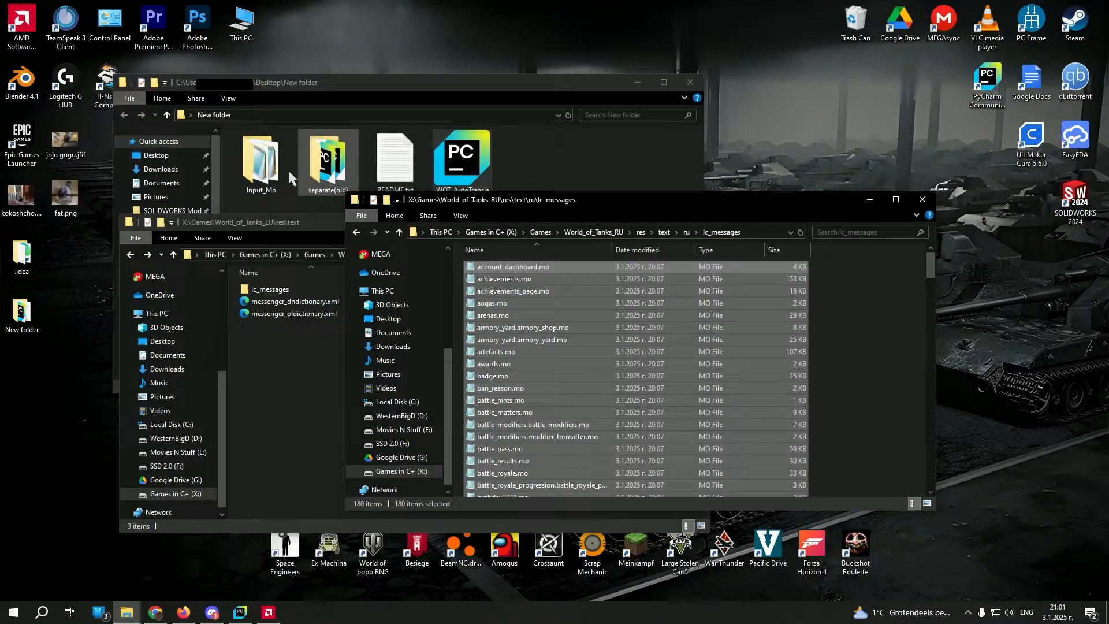
{"action": "double_click", "coordinate": [260, 159]}
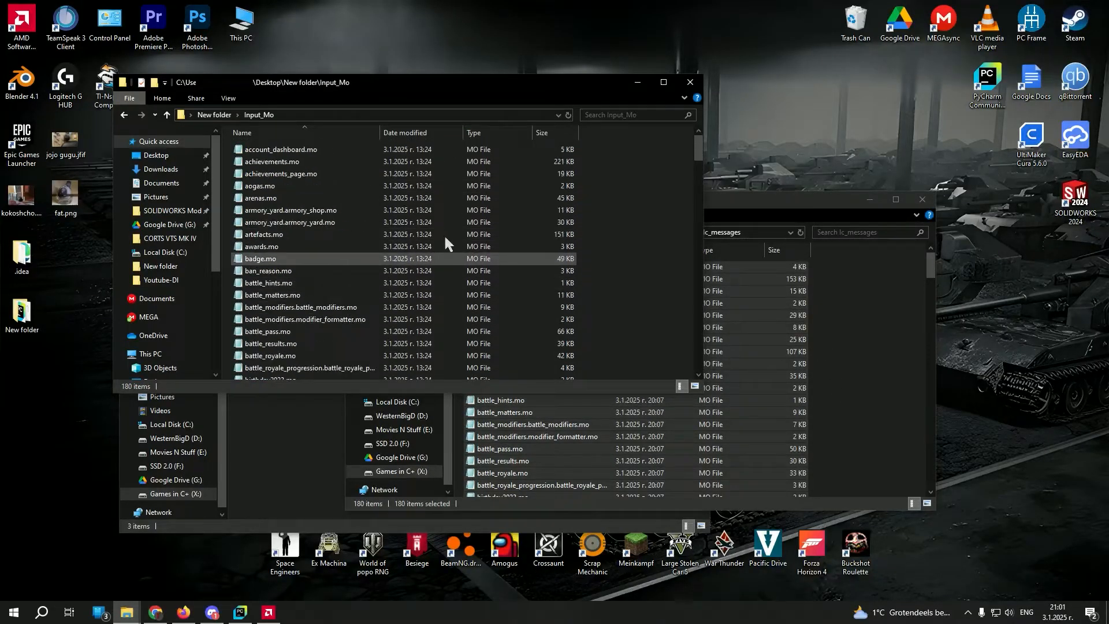
{"action": "left_click", "coordinate": [167, 115]}
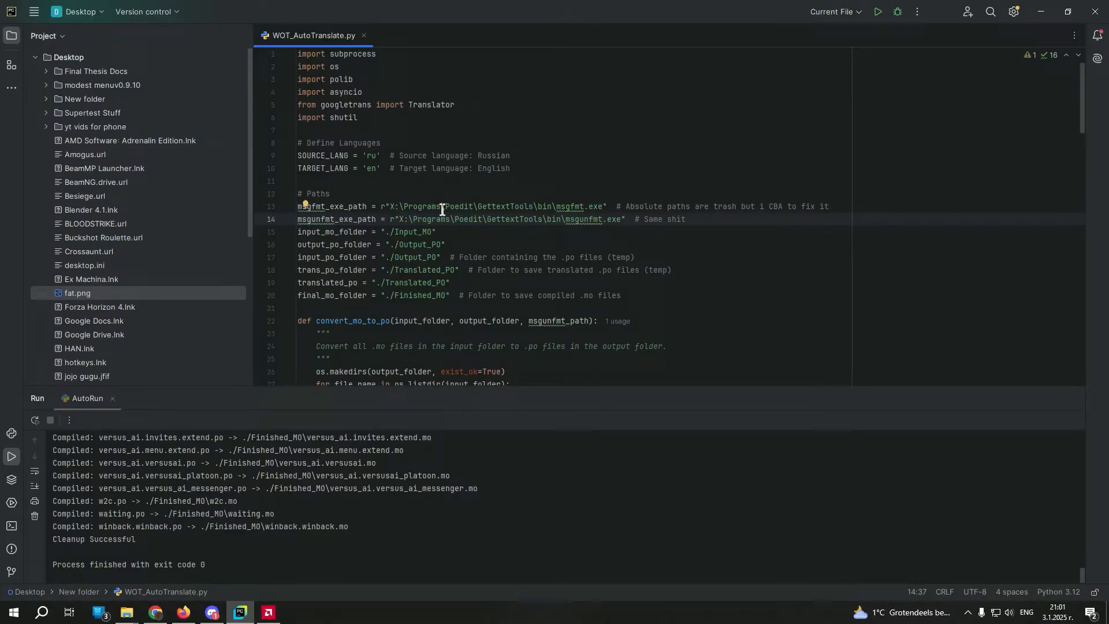
{"action": "double_click", "coordinate": [493, 206]}
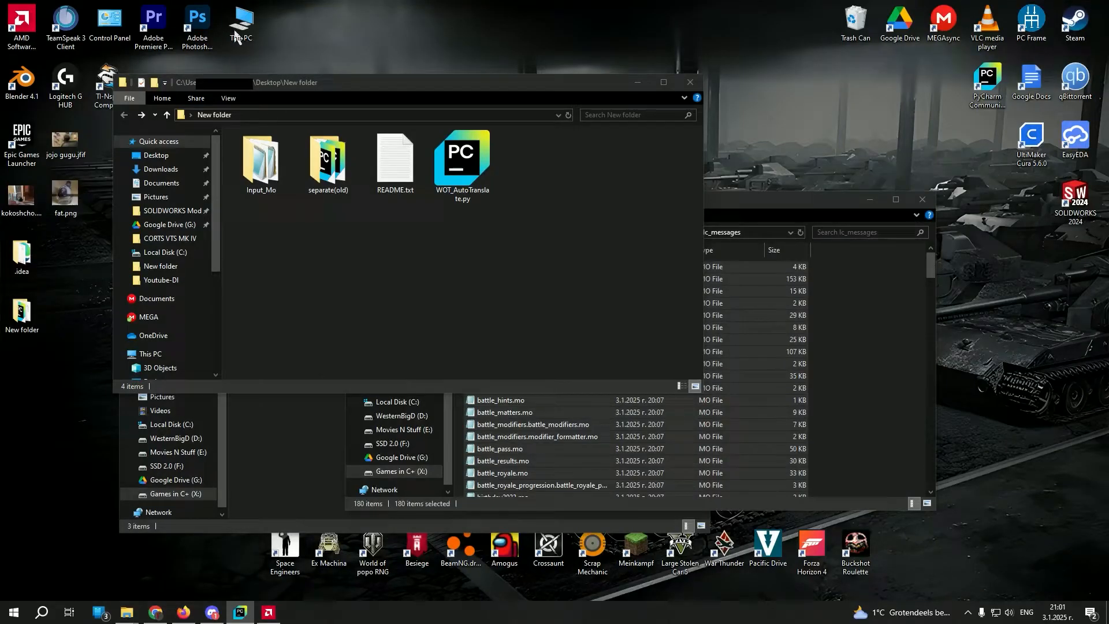
Browse This PC to X:\Programs and into the Poedit folder
{"action": "double_click", "coordinate": [241, 22]}
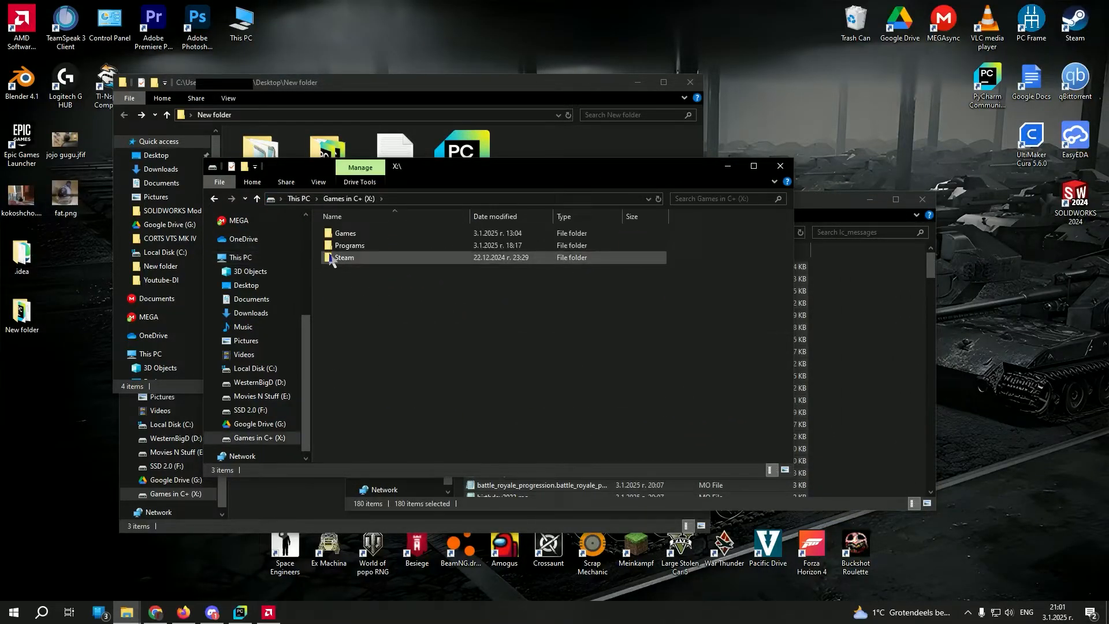
{"action": "double_click", "coordinate": [349, 245]}
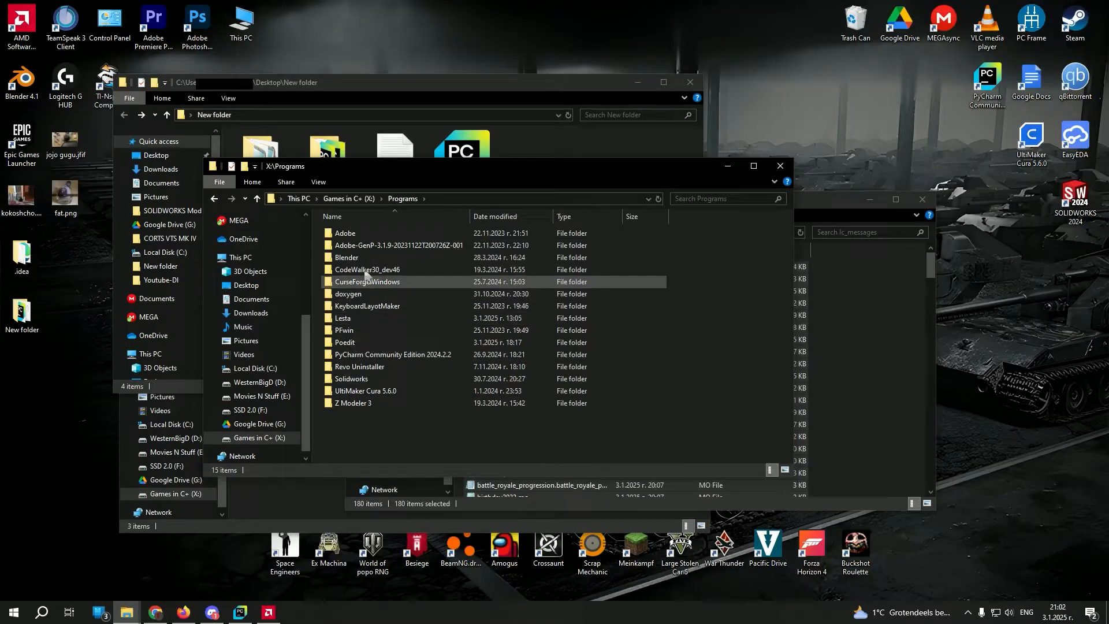
{"action": "double_click", "coordinate": [344, 343]}
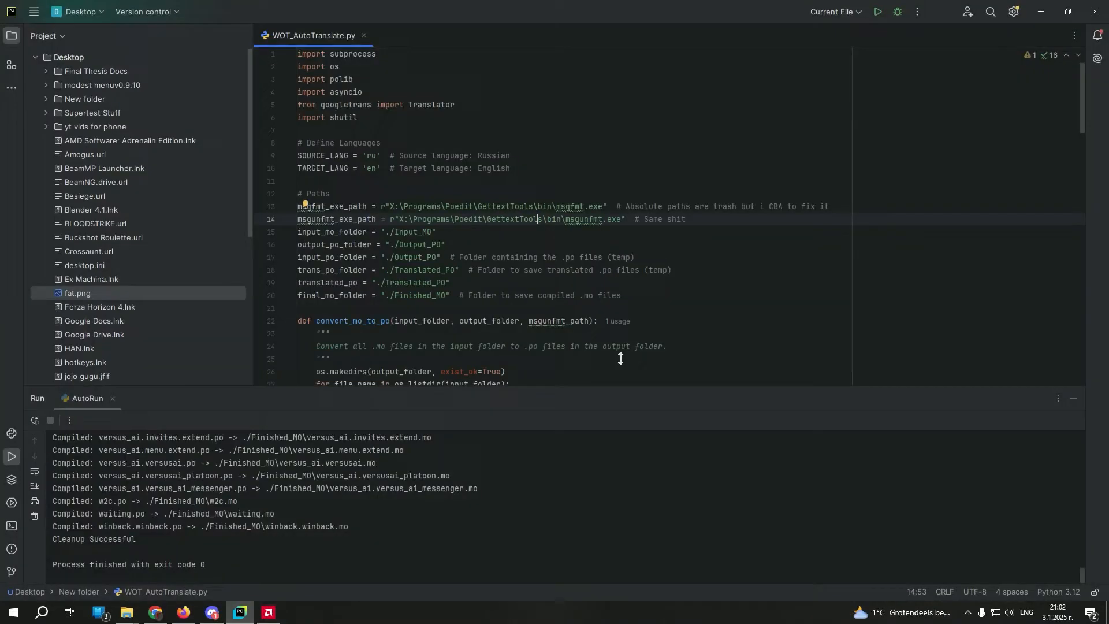
Match line 14's msgfmt path to Poedit\GettextTools\bin, then close that folder
{"action": "double_click", "coordinate": [582, 218]}
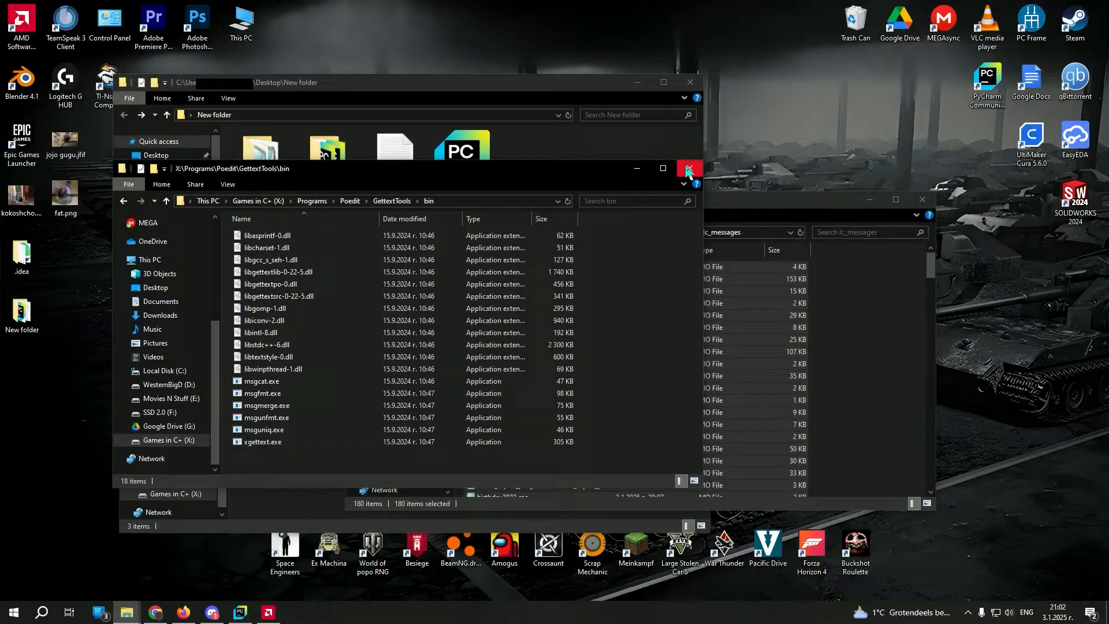
{"action": "left_click", "coordinate": [686, 168]}
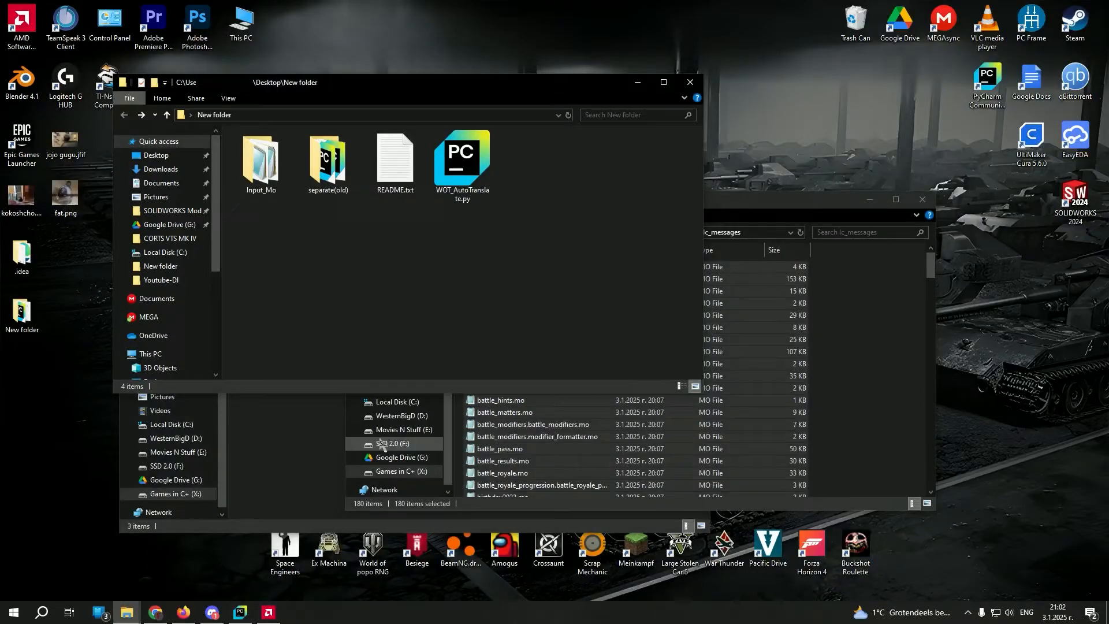
{"action": "double_click", "coordinate": [260, 160]}
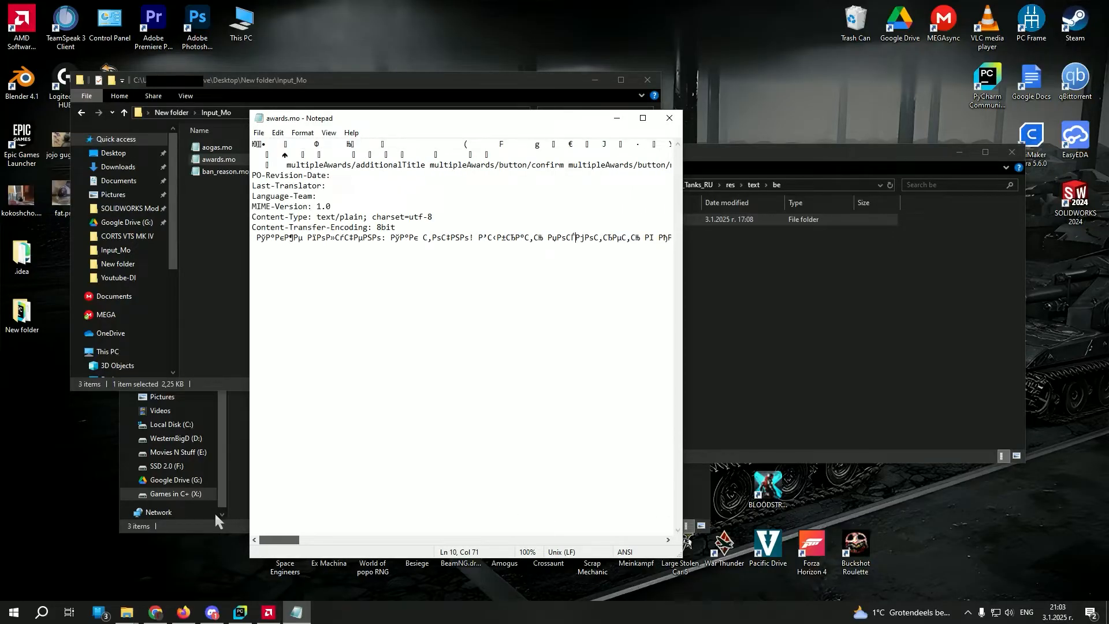
Close the awards.mo text view and return to WOT_AutoTranslate.py
{"action": "left_click", "coordinate": [668, 118]}
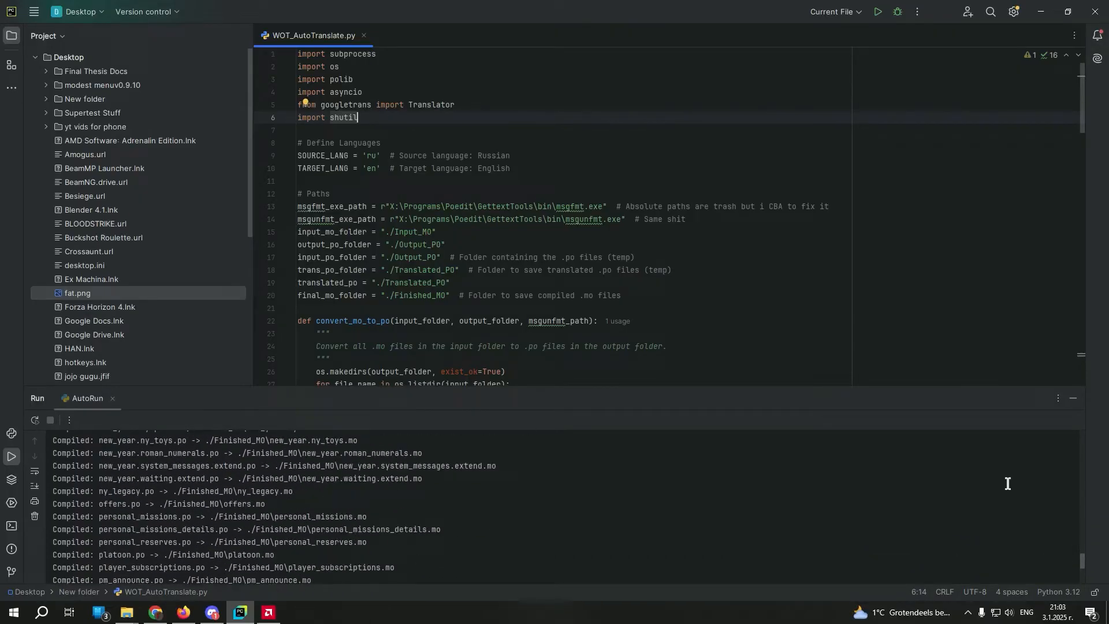
Switch to File Explorer once the script has compiled the .po files into Finished_MO
{"action": "left_click", "coordinate": [876, 12]}
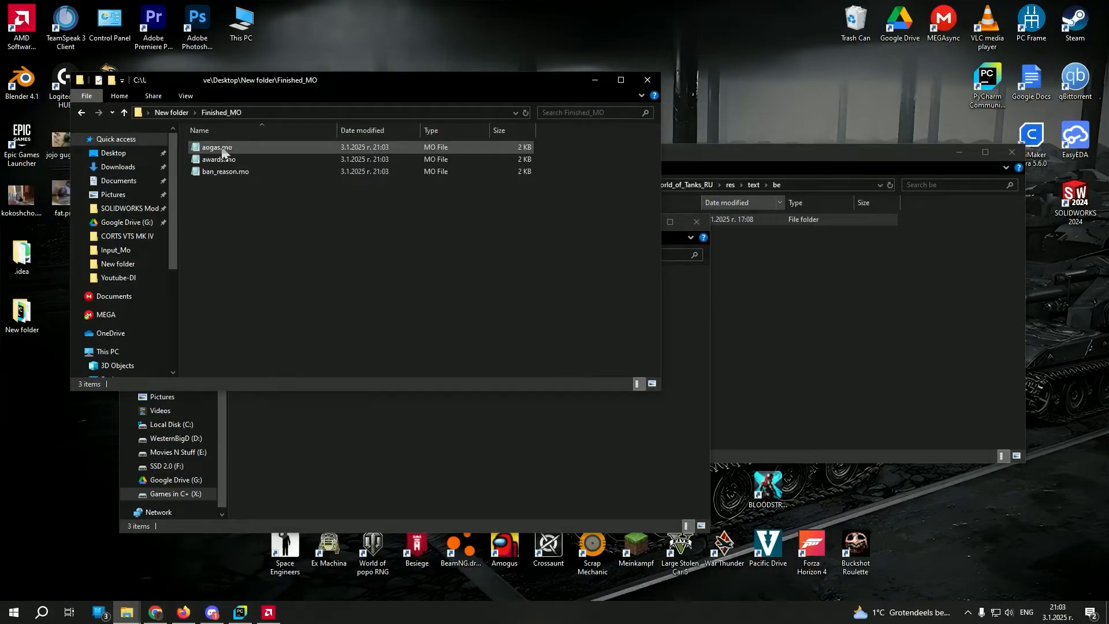
View the compiled aogas.mo and ban_reason.mo files for English text, closing each
{"action": "double_click", "coordinate": [218, 146]}
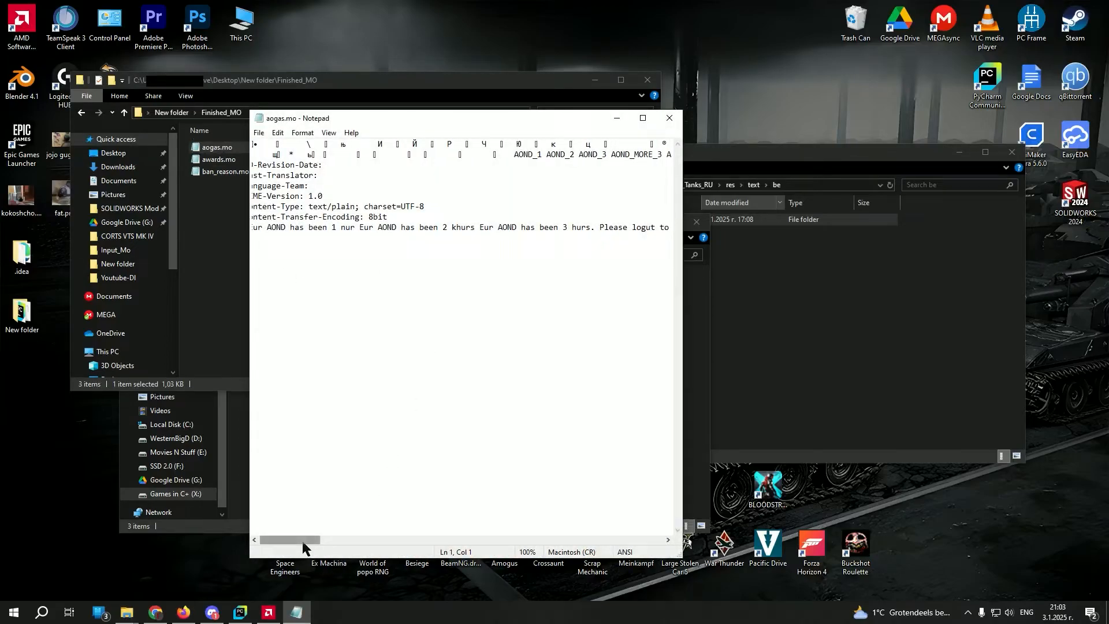
{"action": "left_click", "coordinate": [668, 118]}
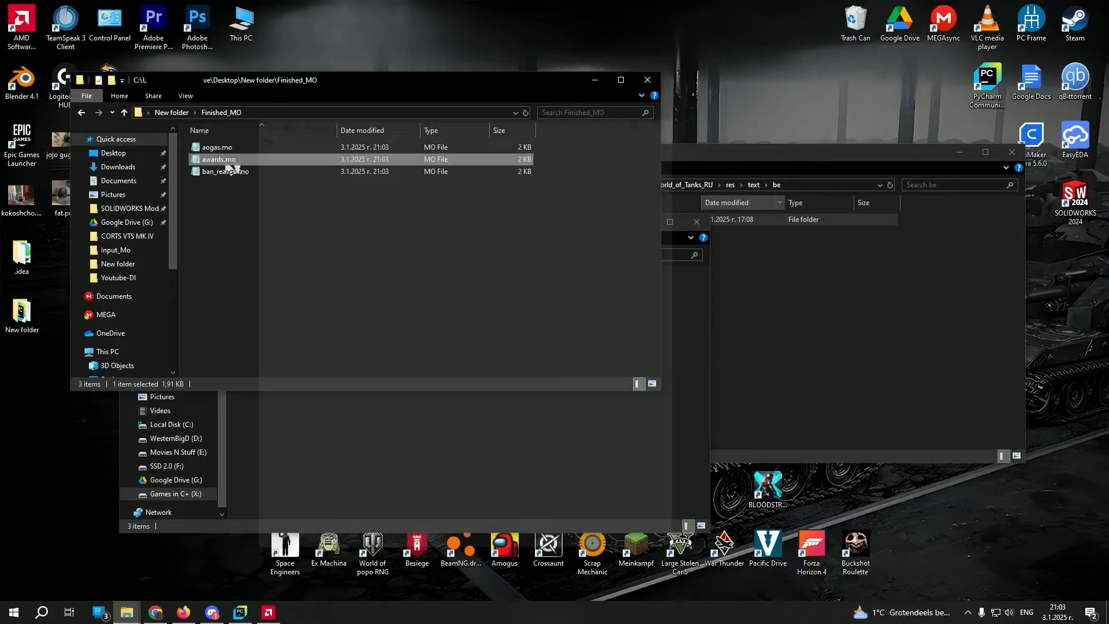
{"action": "double_click", "coordinate": [218, 159]}
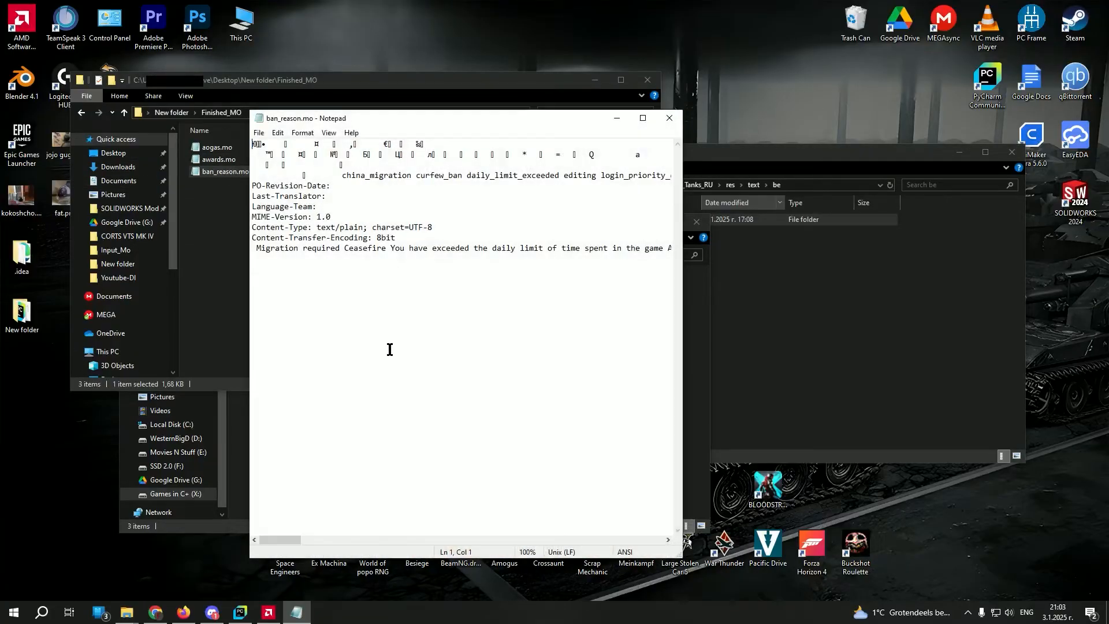
{"action": "left_click", "coordinate": [668, 117]}
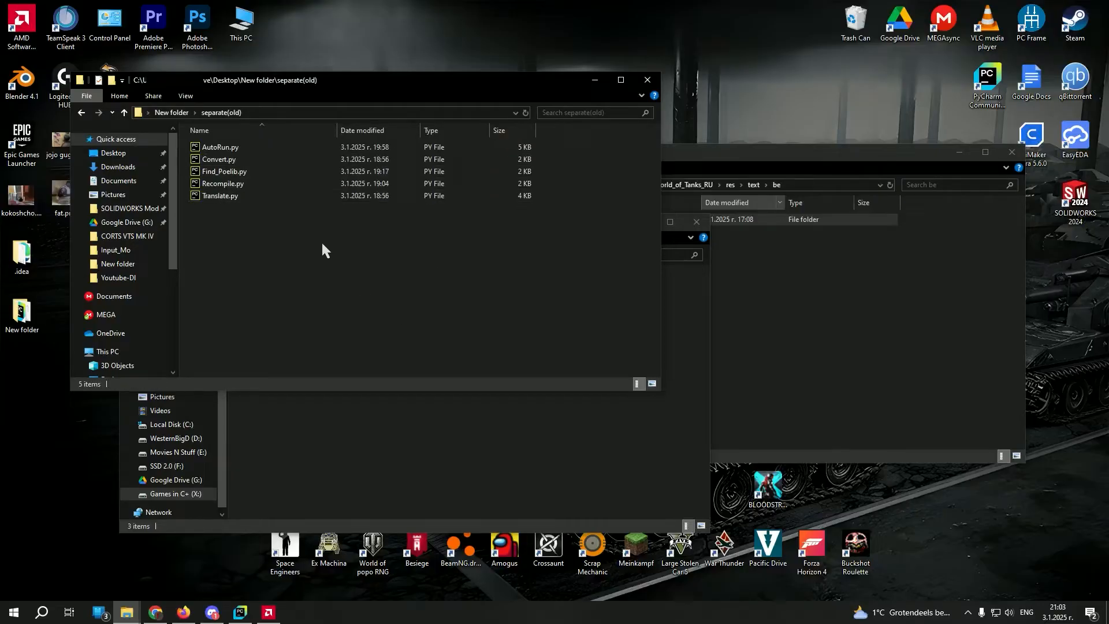
Read the English strings in Output_PO's aogas.po, then return to New folder
{"action": "left_click", "coordinate": [218, 159]}
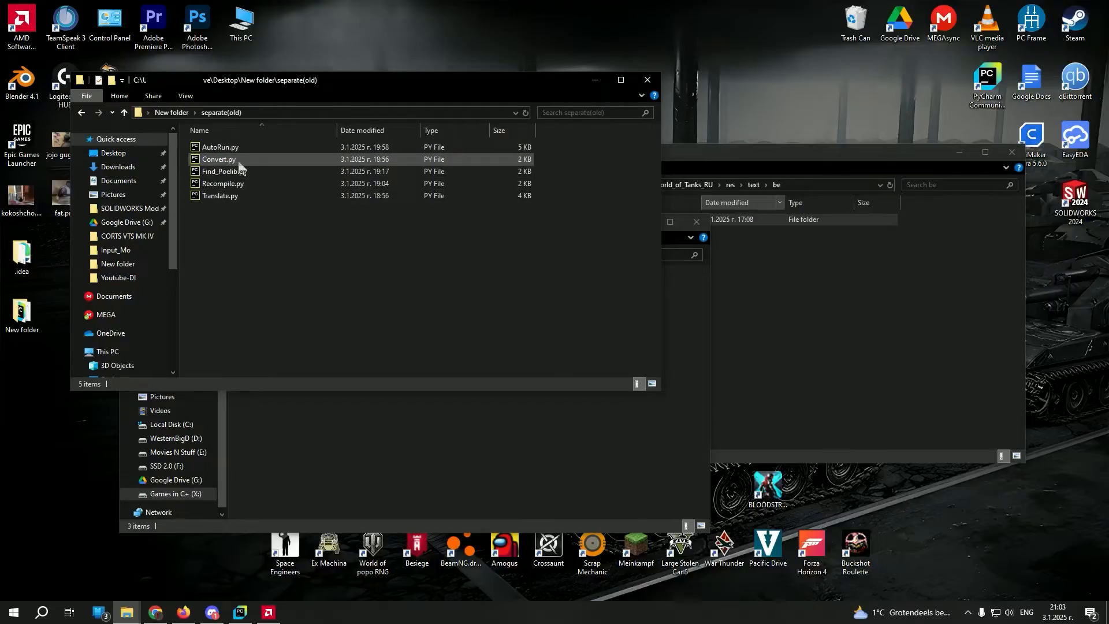
{"action": "left_click", "coordinate": [123, 112]}
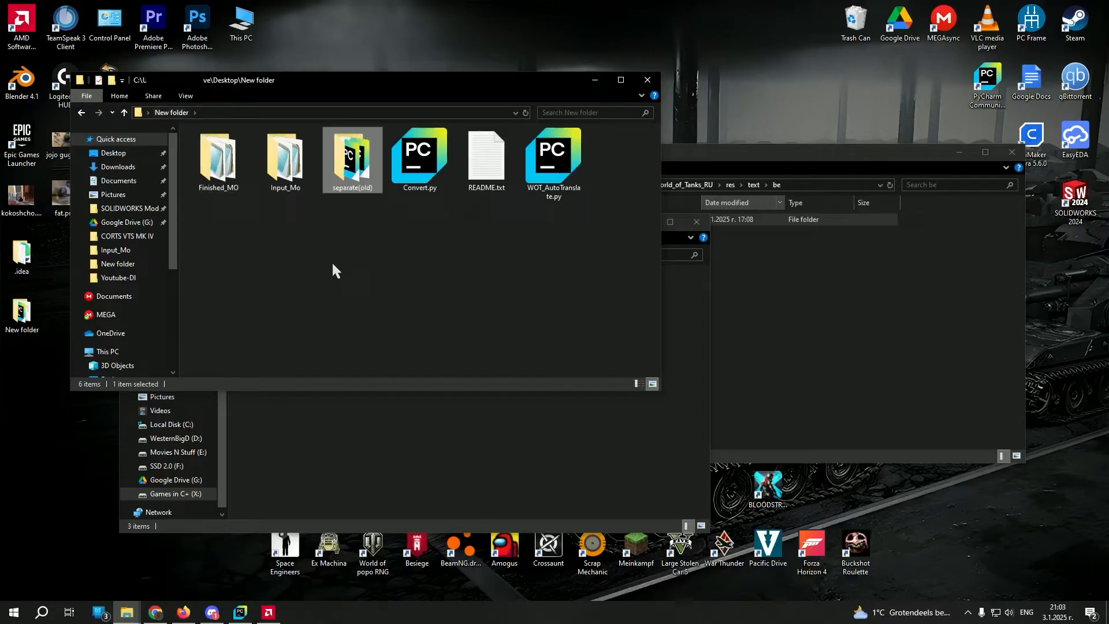
{"action": "left_click", "coordinate": [240, 612]}
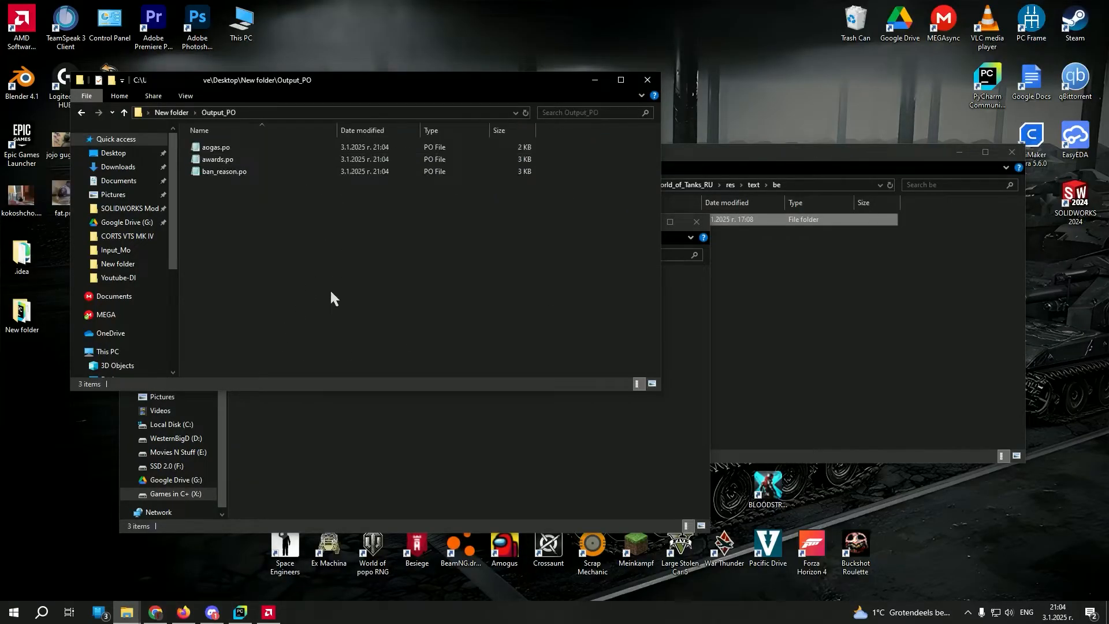
{"action": "double_click", "coordinate": [215, 146]}
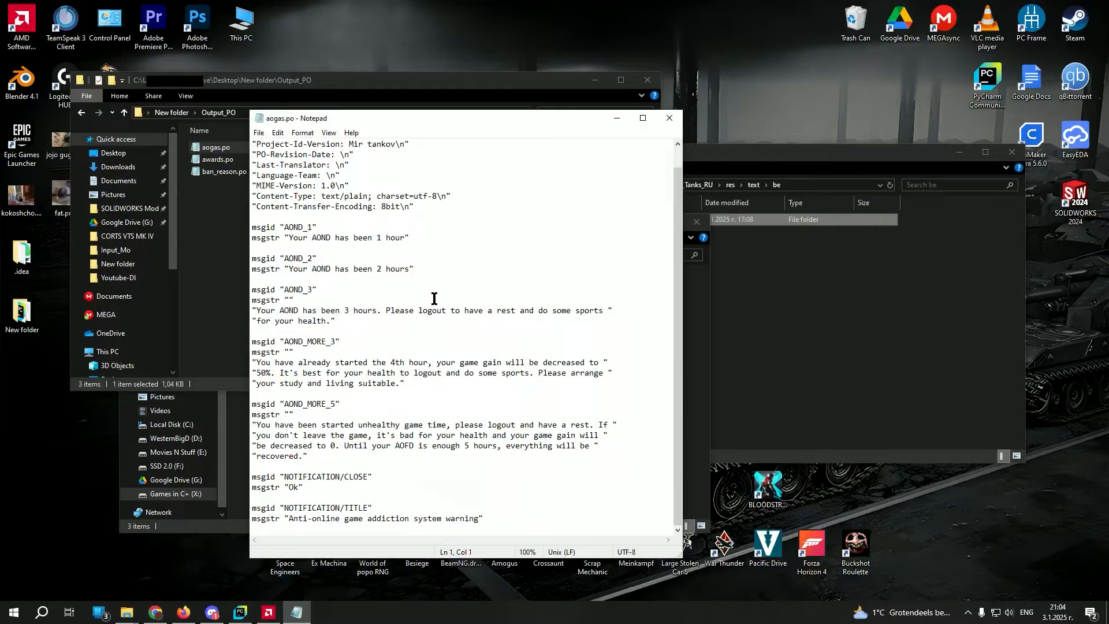
{"action": "left_click", "coordinate": [668, 117]}
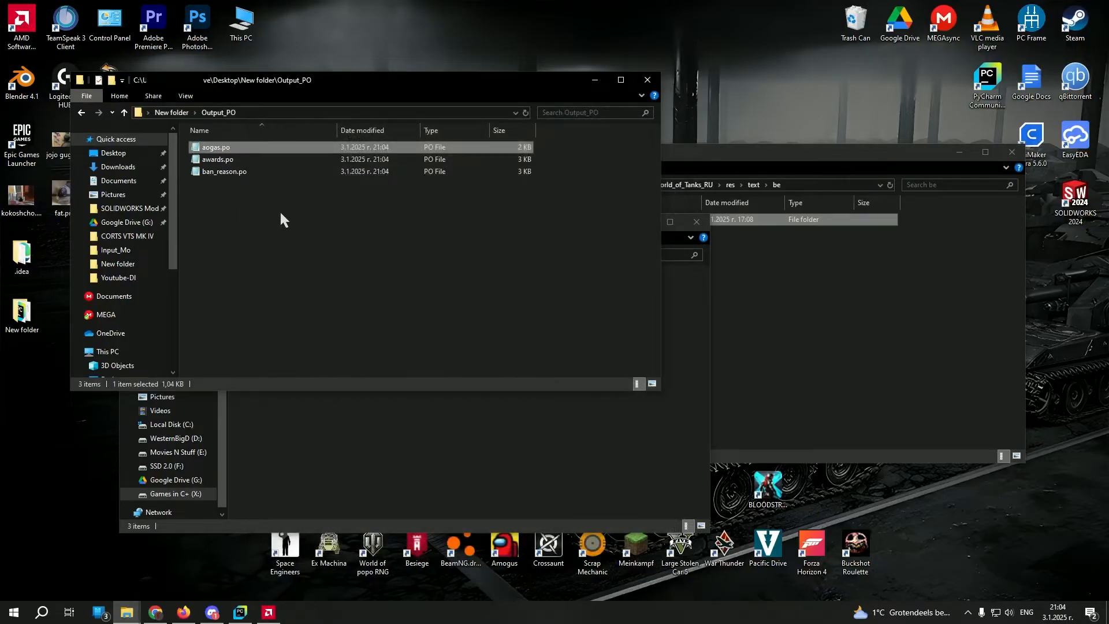
{"action": "double_click", "coordinate": [218, 159]}
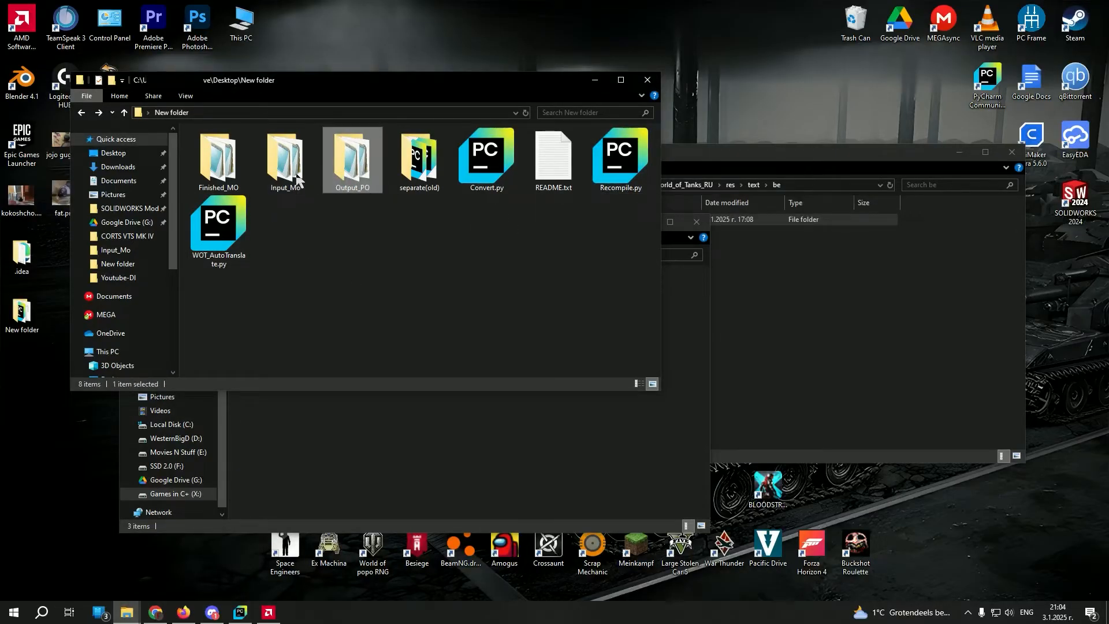
Open Finished_MO and X:\Games\World_of_Tanks_RU\res\text\ru\lc_messages side by side
{"action": "double_click", "coordinate": [217, 159]}
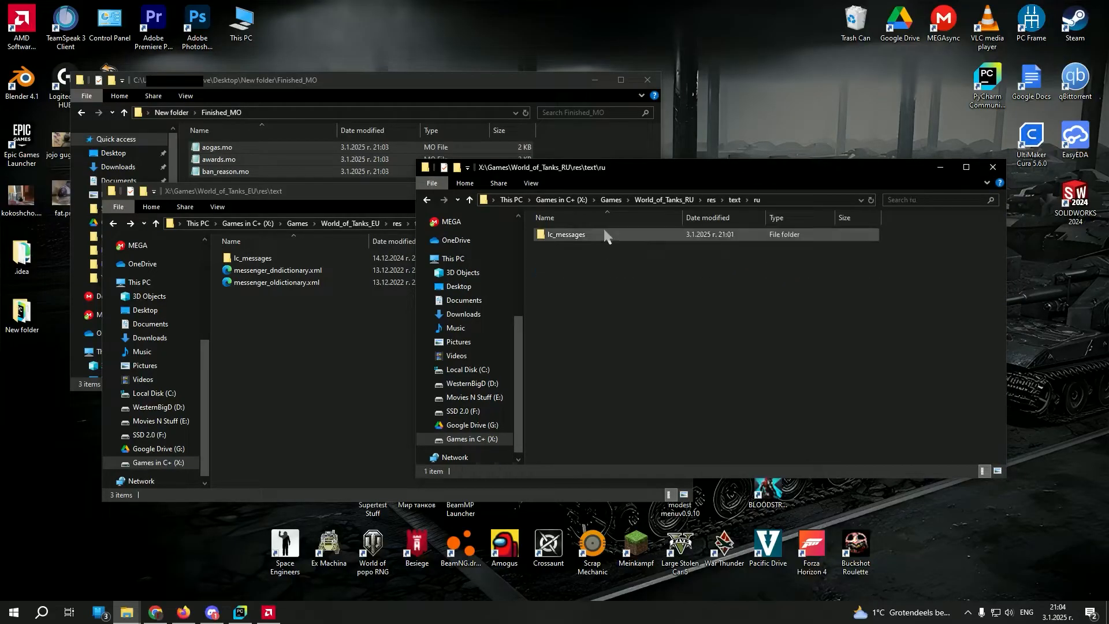
{"action": "double_click", "coordinate": [567, 234]}
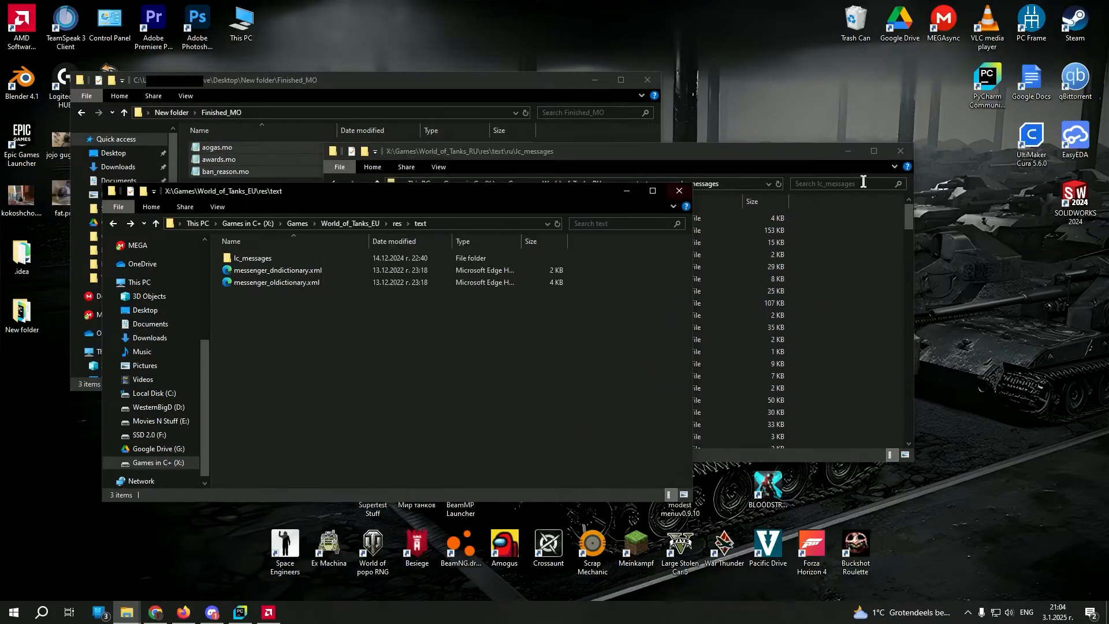
{"action": "left_click", "coordinate": [678, 190]}
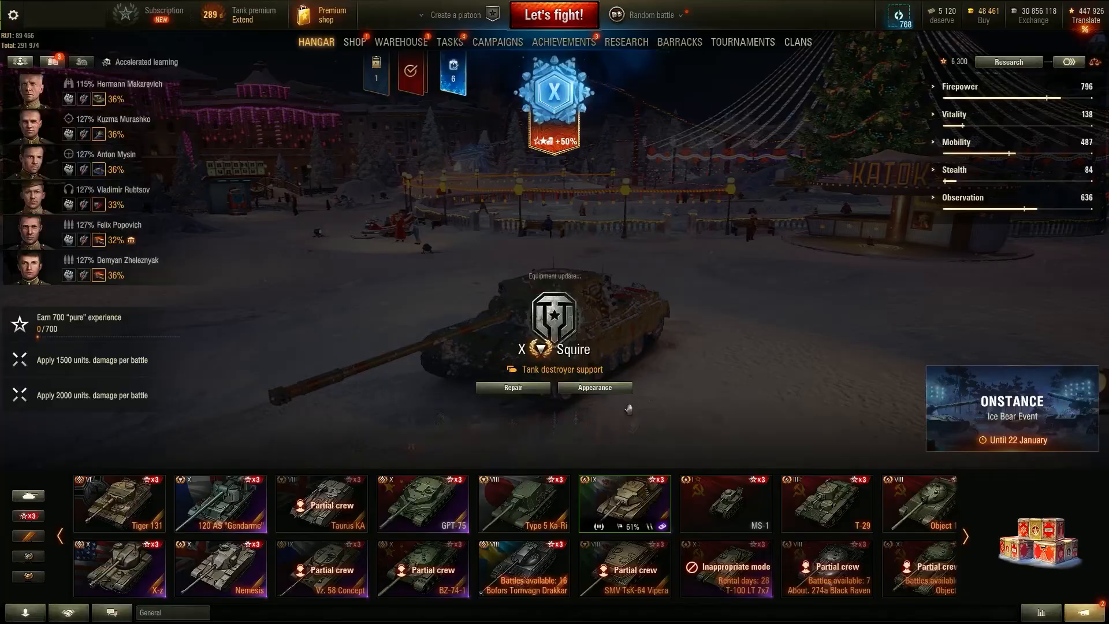
Start the RU client and view the 220-member Barracks crew list in English
{"action": "left_click", "coordinate": [624, 504]}
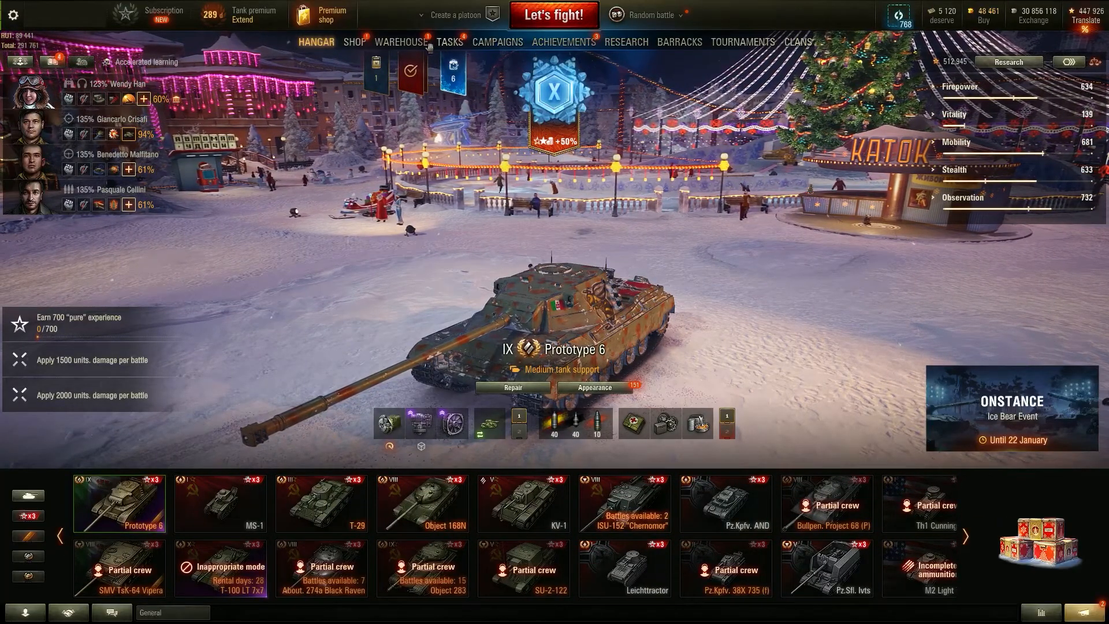
{"action": "left_click", "coordinate": [678, 41]}
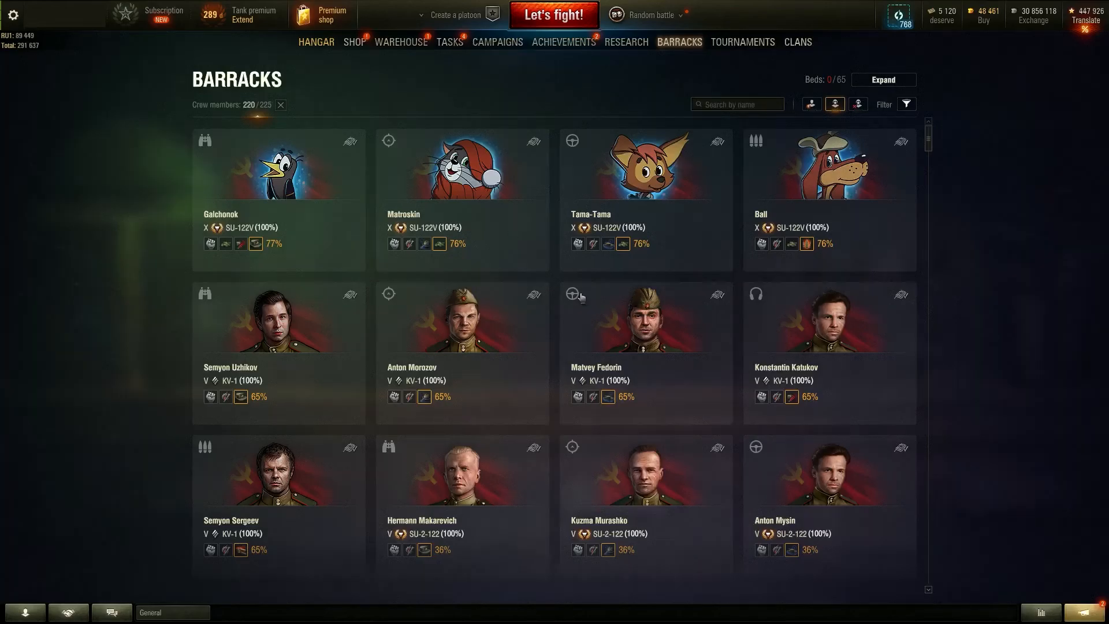
Scroll through the Combat missions list, where some titles remain Russian
{"action": "left_click", "coordinate": [450, 41]}
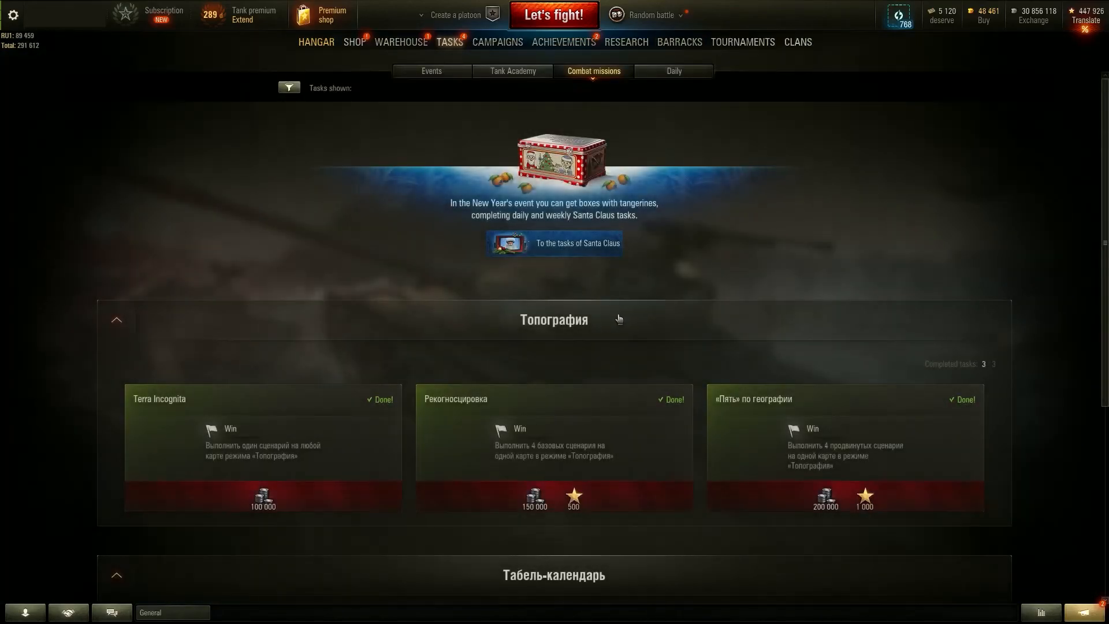
{"action": "scroll", "scroll_direction": "down", "scroll_amount": 3}
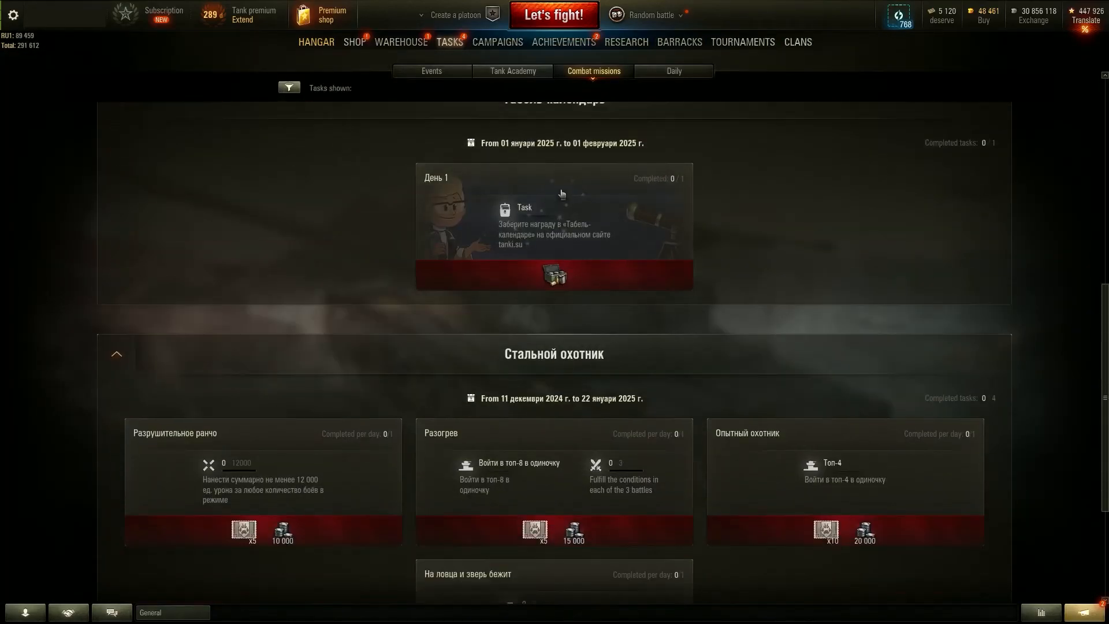
{"action": "scroll", "scroll_direction": "down", "scroll_amount": 3}
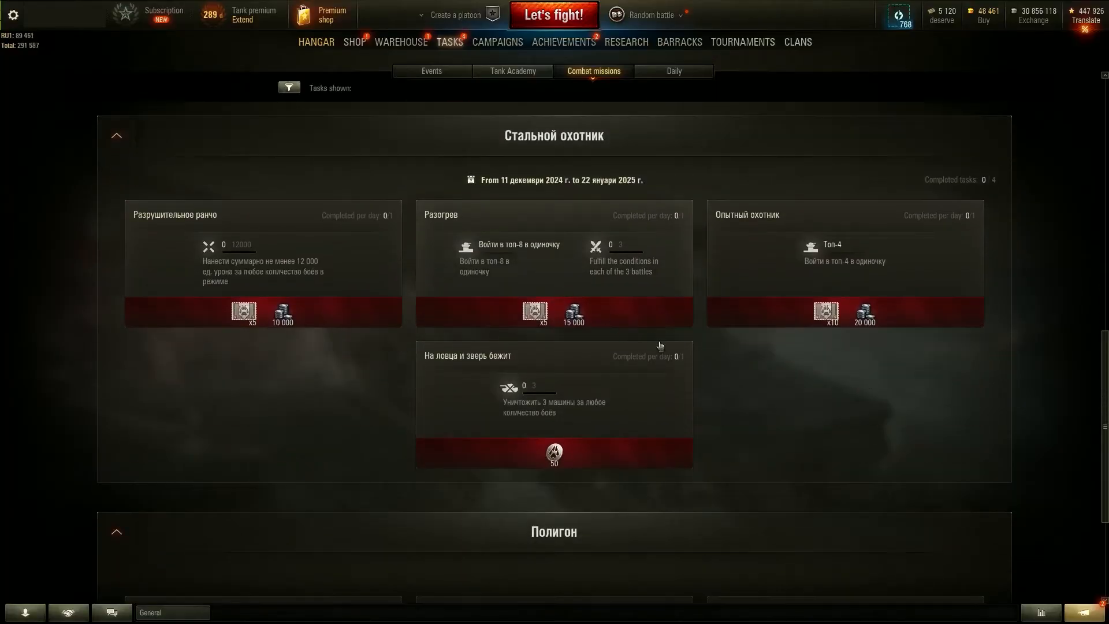
{"action": "scroll", "scroll_direction": "down", "scroll_amount": 3}
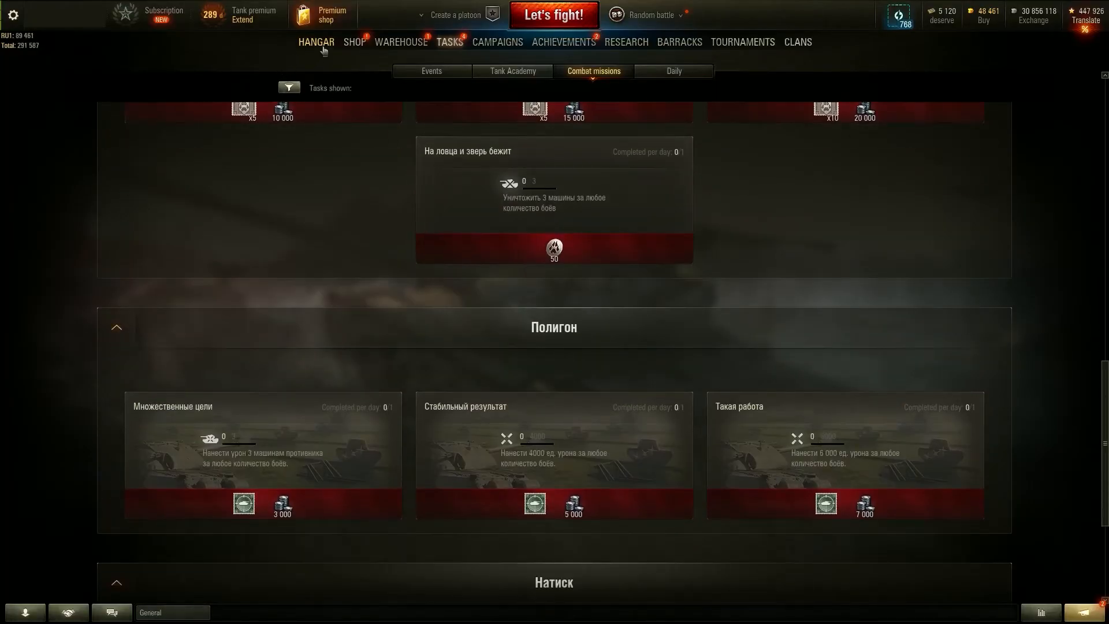
{"action": "scroll", "scroll_direction": "down", "scroll_amount": 3}
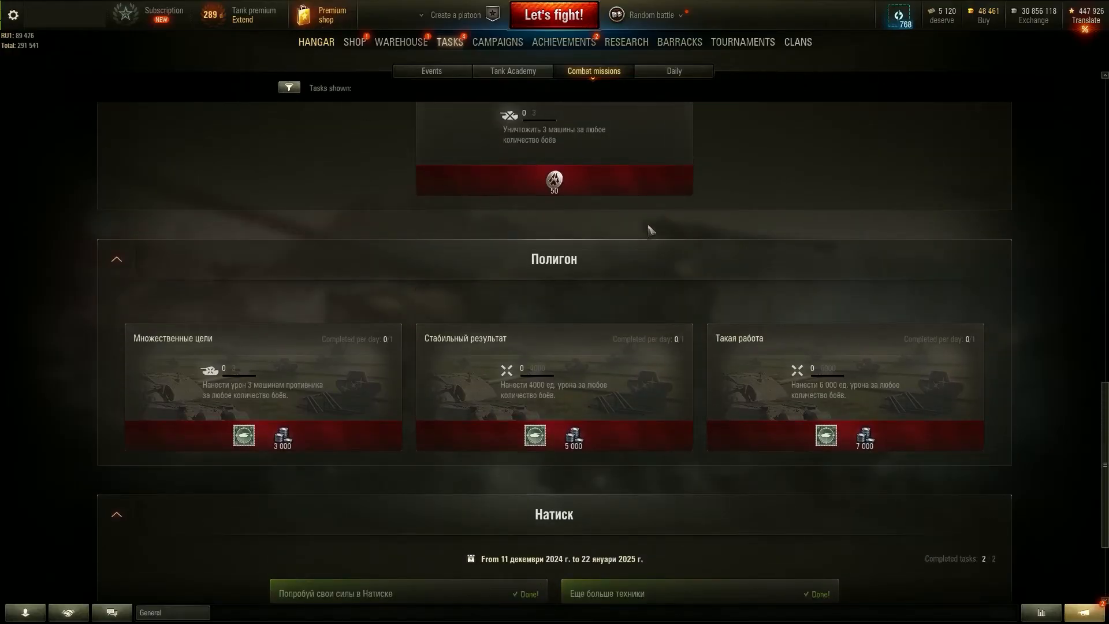
Go back to the hangar and check the English BONKS info page
{"action": "left_click", "coordinate": [315, 42]}
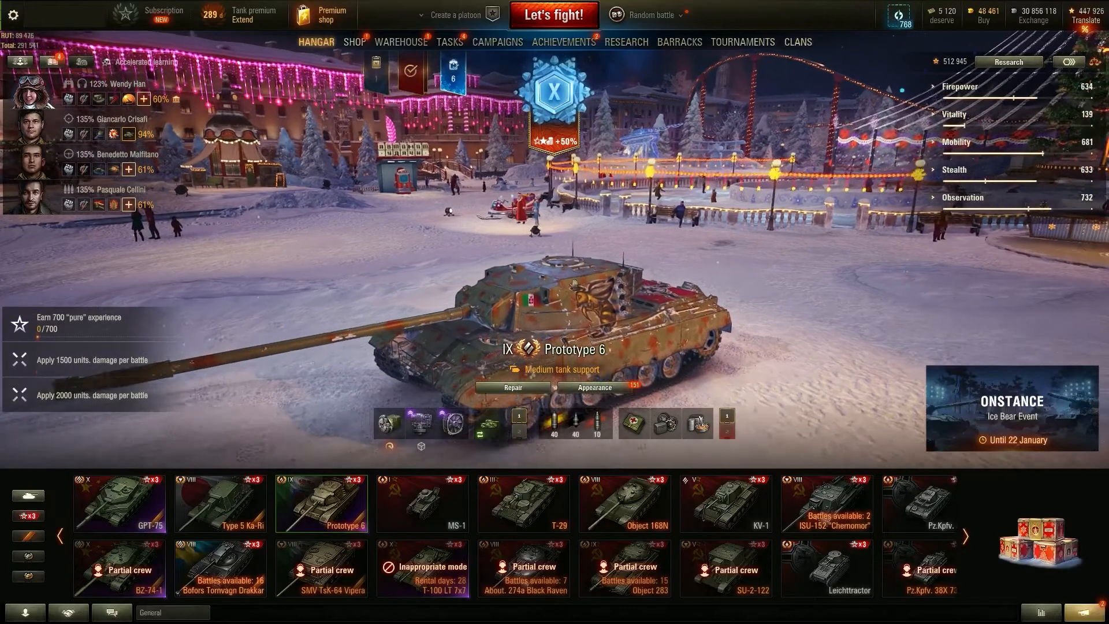
{"action": "left_click", "coordinate": [681, 14]}
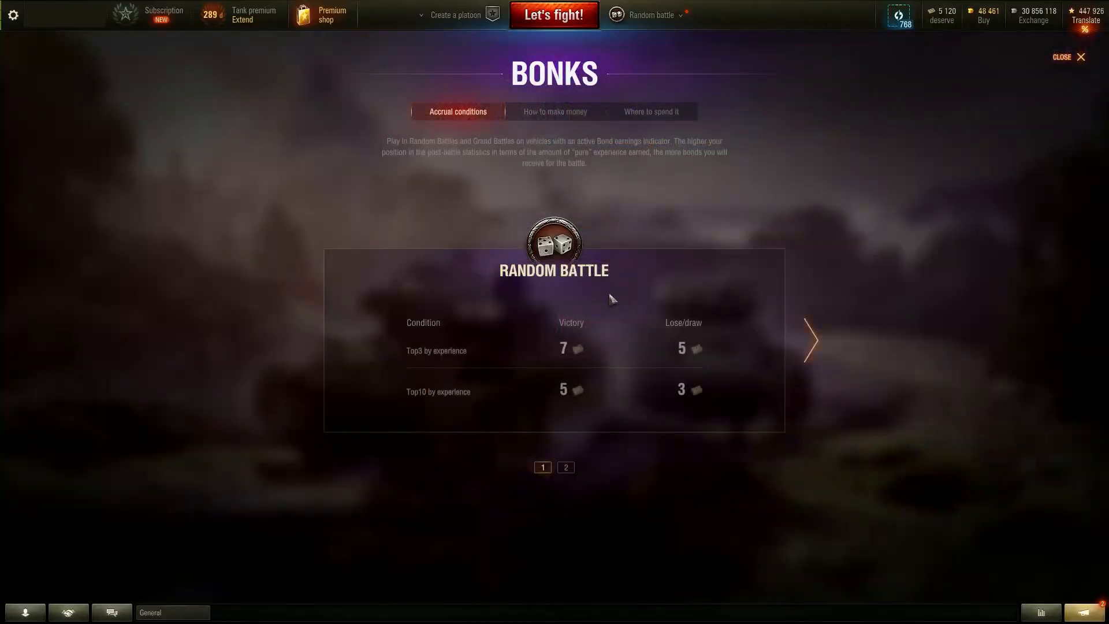
{"action": "left_click", "coordinate": [1063, 56]}
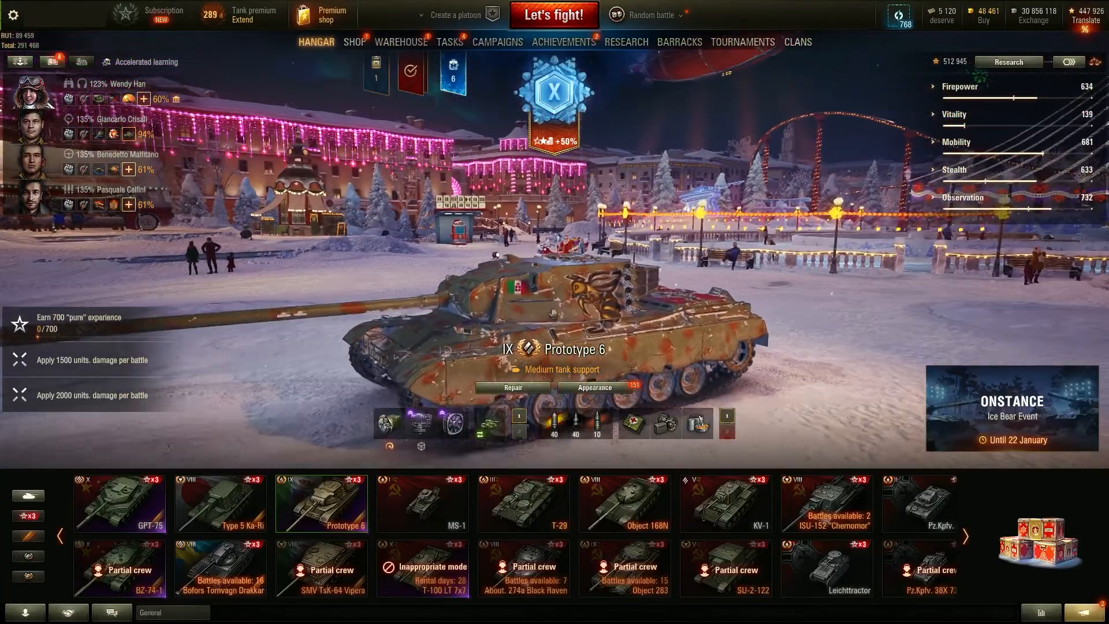